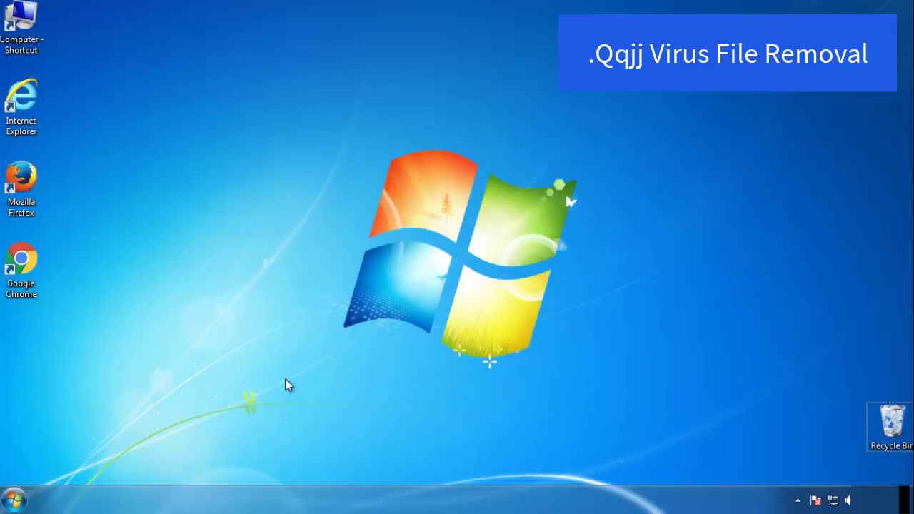
Enable Minimal Safe boot in msconfig's Boot tab and restart into Safe Mode.
click(11, 497)
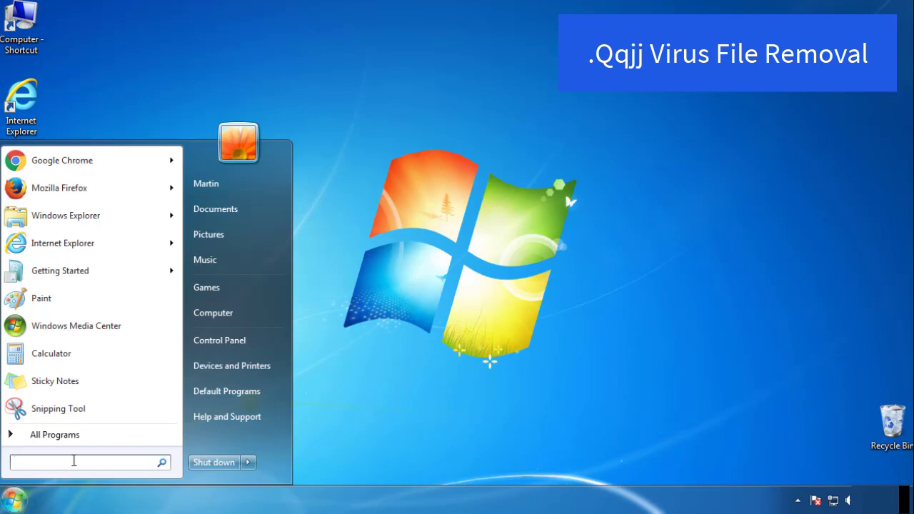
text(mscon)
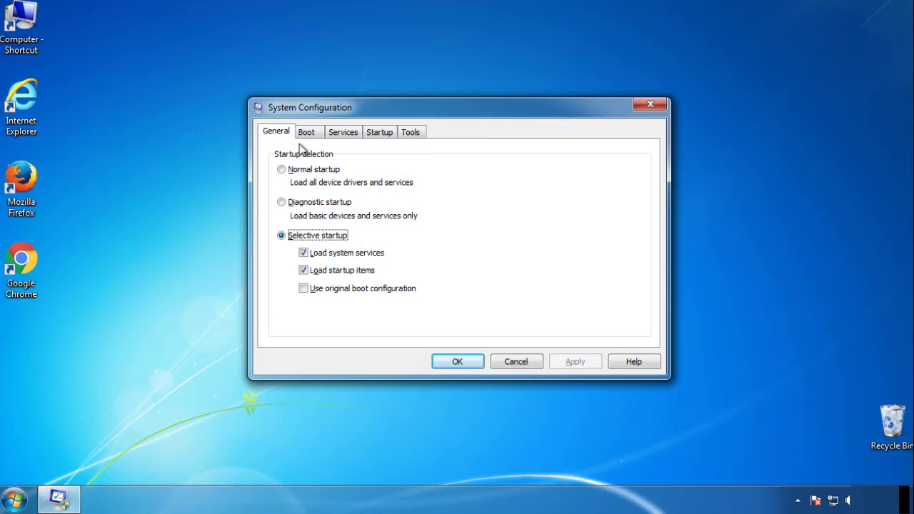
click(306, 131)
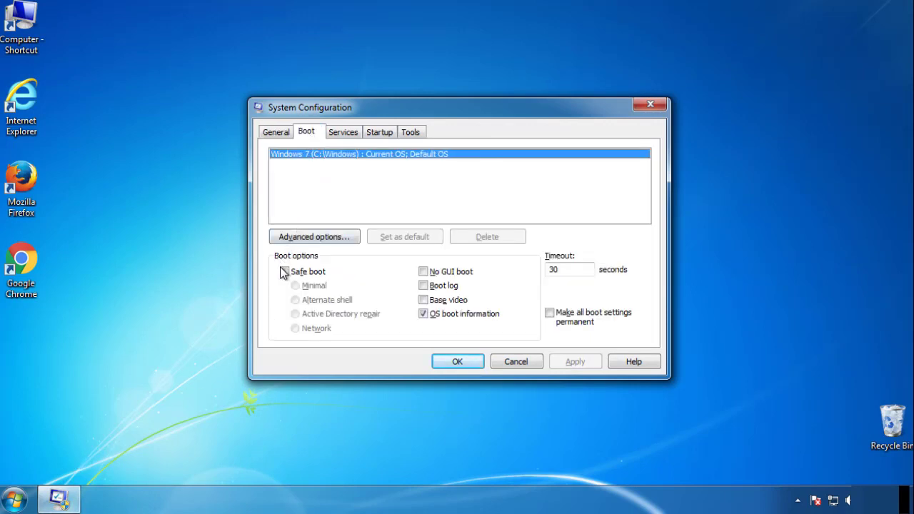
click(285, 271)
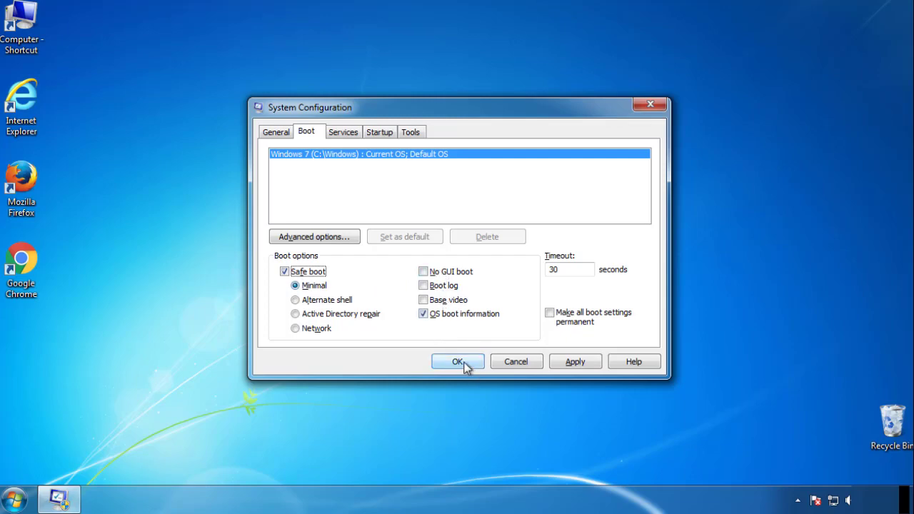
click(458, 361)
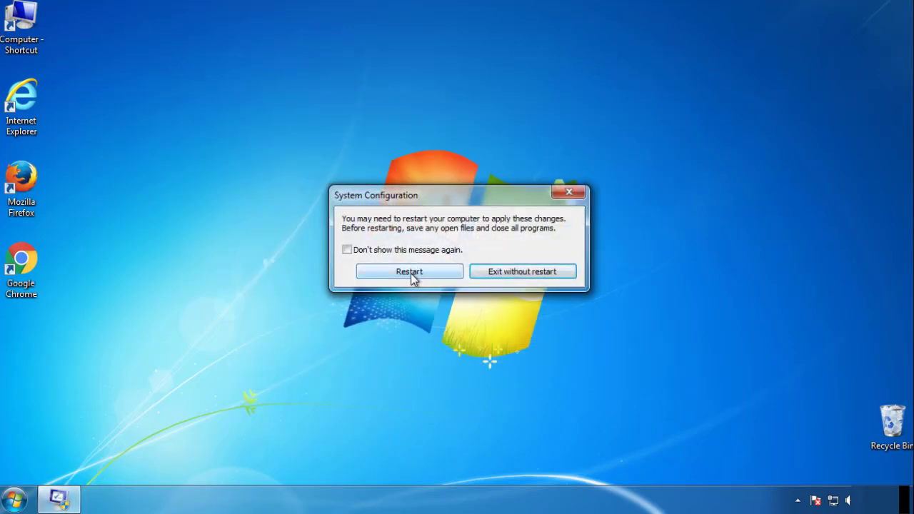
click(409, 272)
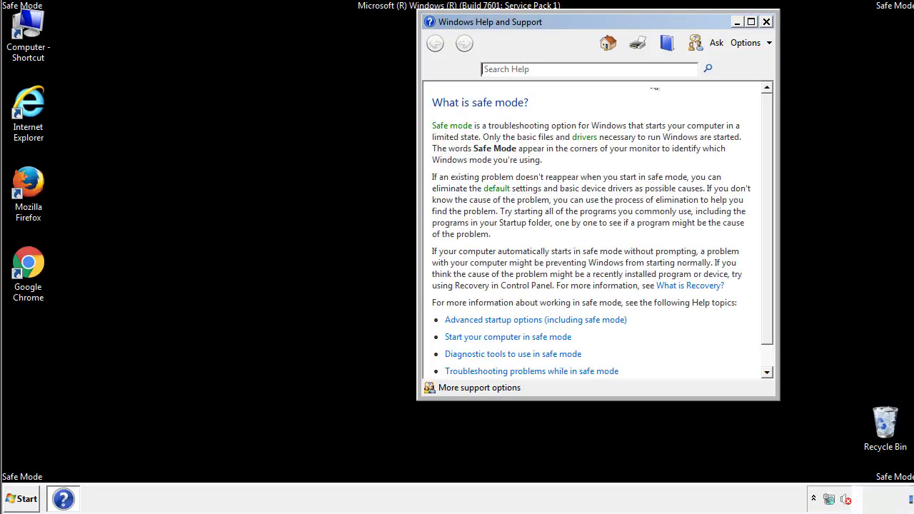
Close Safe Mode Help, review Folder Options in Control Panel, then close Control Panel.
click(766, 22)
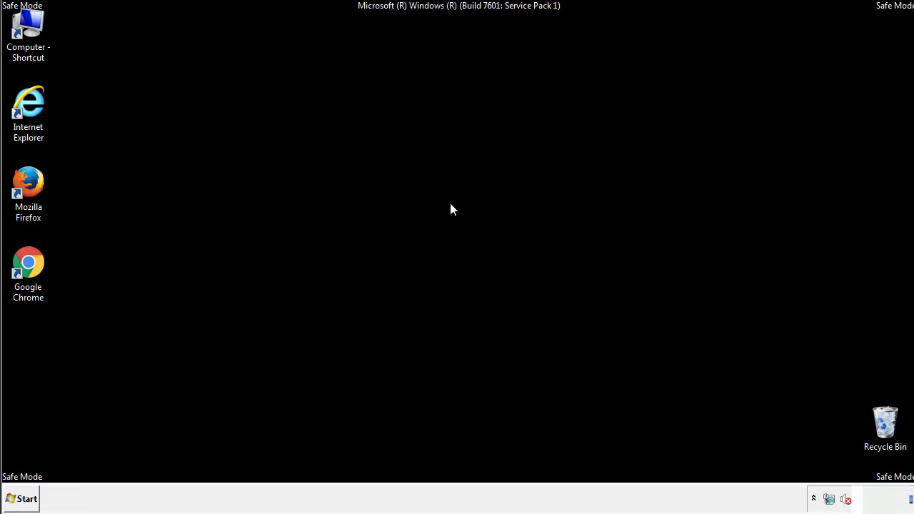
click(22, 498)
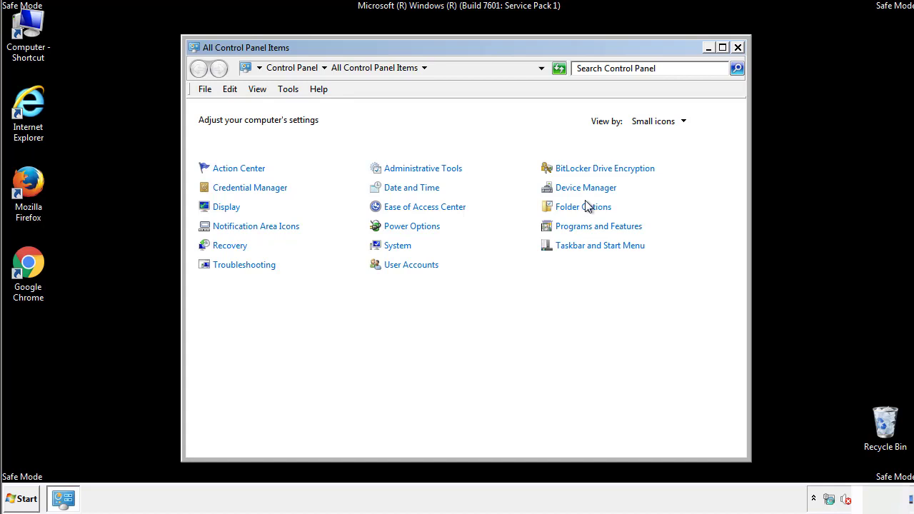
click(583, 207)
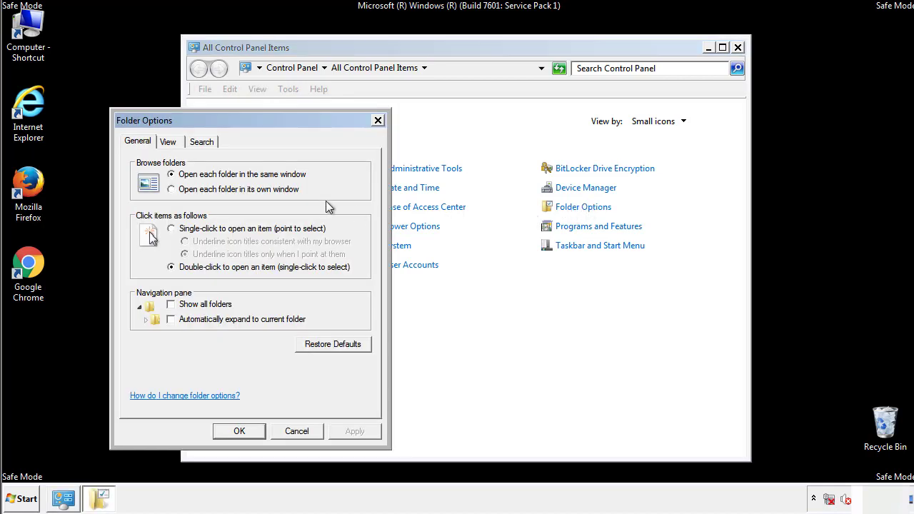
click(167, 142)
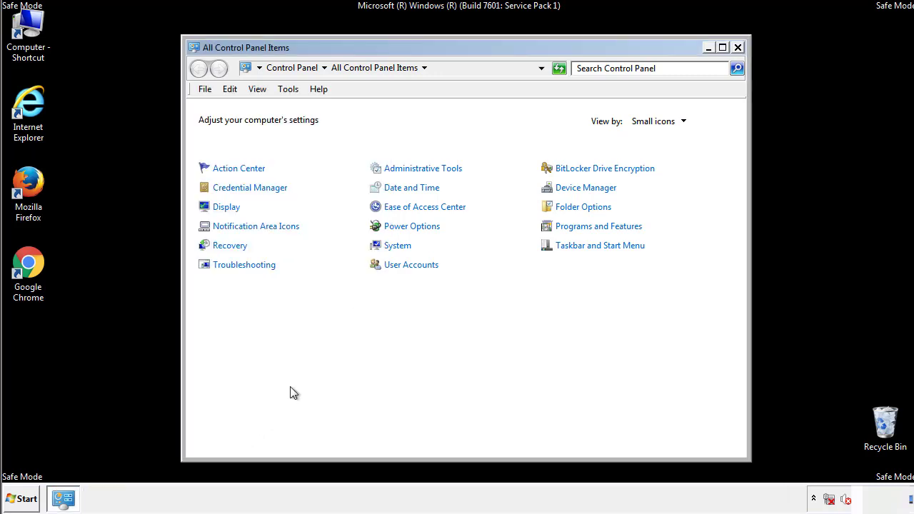
click(738, 47)
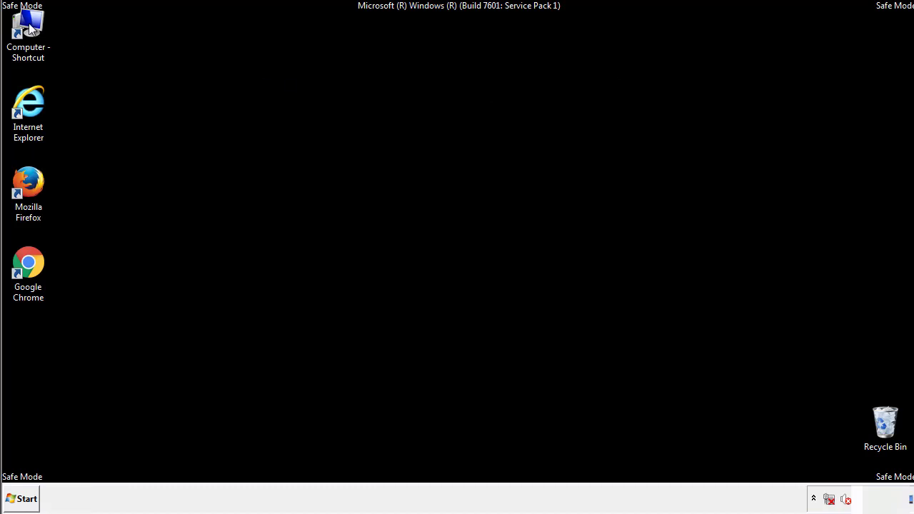
Browse from Computer to C:\Windows\System32\drivers\etc.
double_click(27, 32)
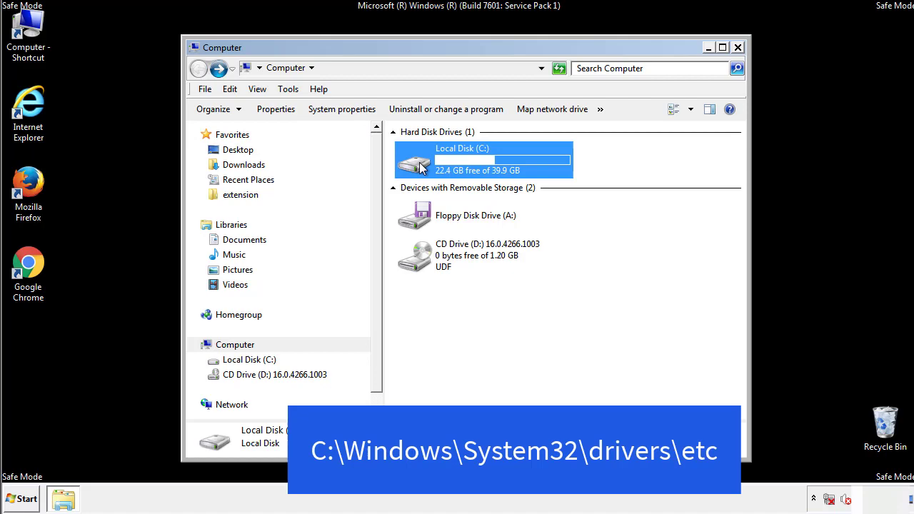
double_click(484, 160)
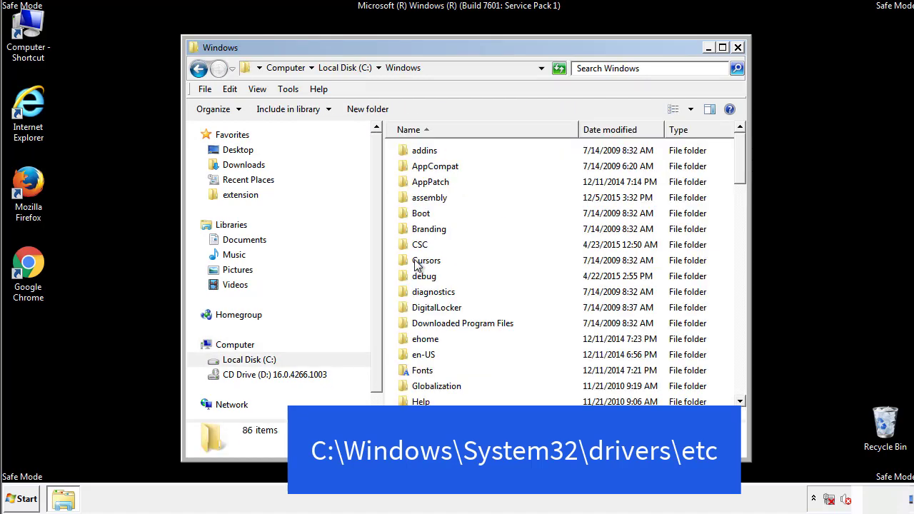
scroll(down, 3)
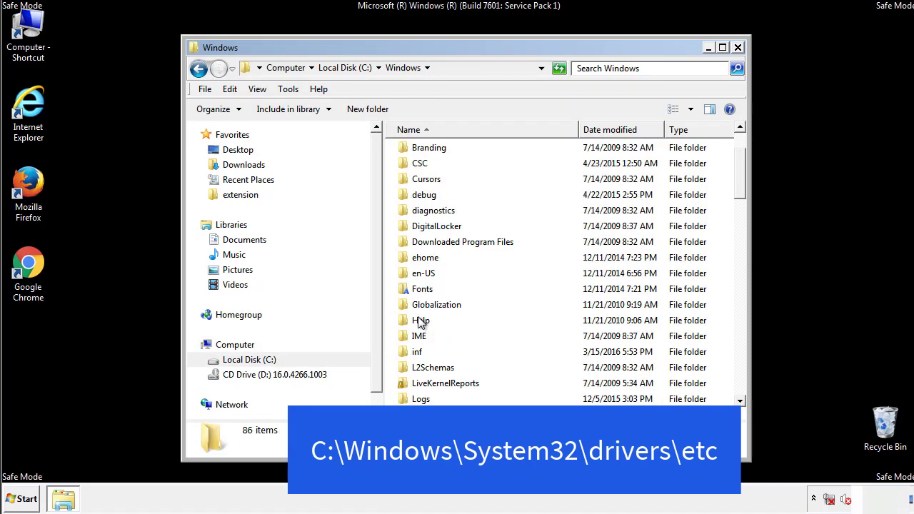
scroll(down, 3)
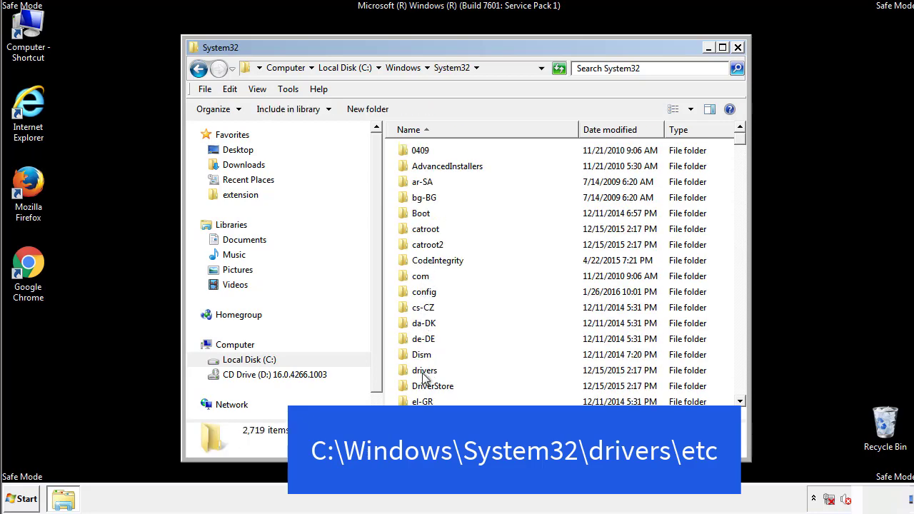
double_click(424, 370)
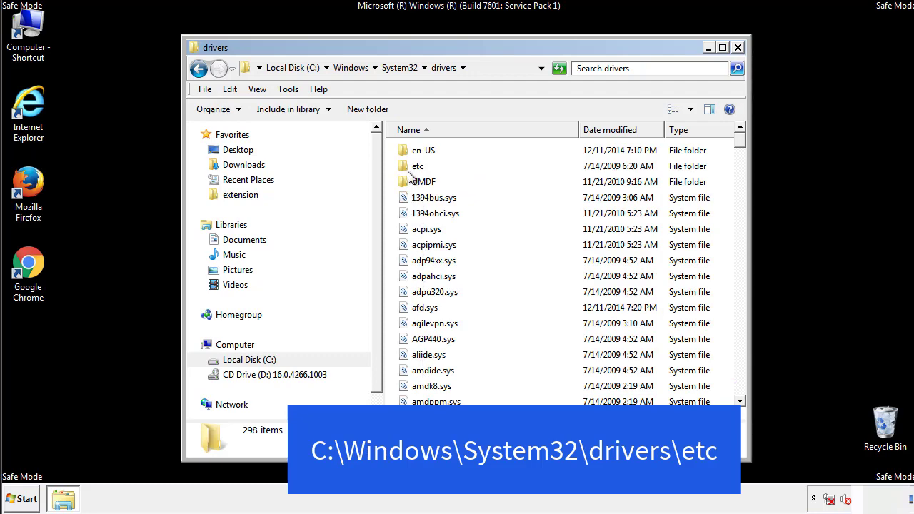
double_click(417, 166)
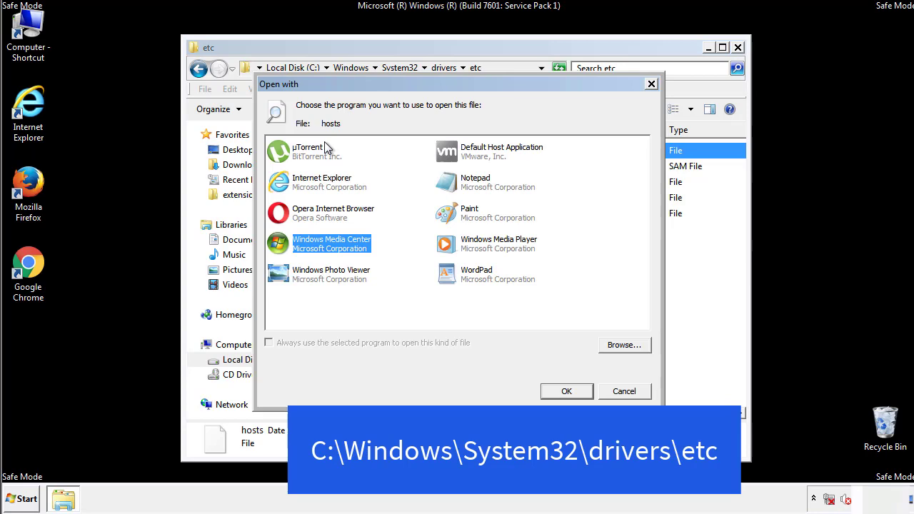
mouse_move(463, 187)
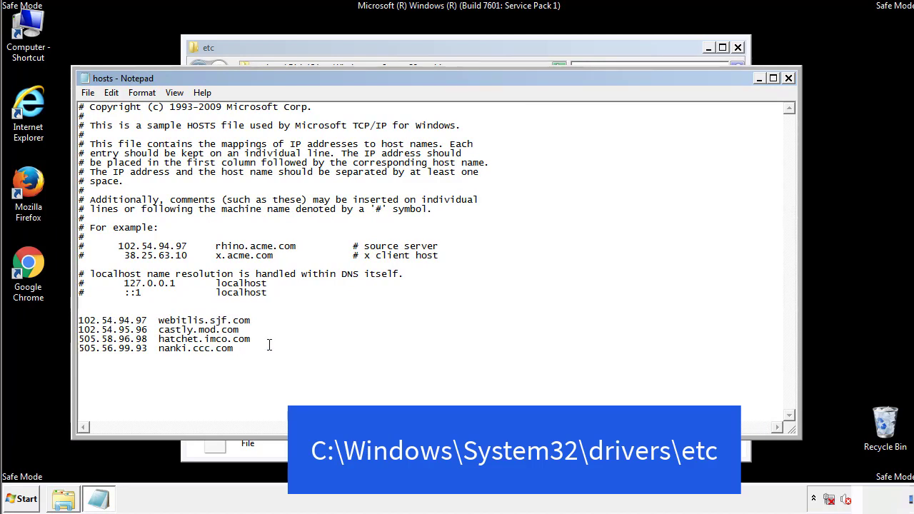
Delete the four custom IP entries at the bottom of hosts and close Notepad.
drag(78, 320, 251, 349)
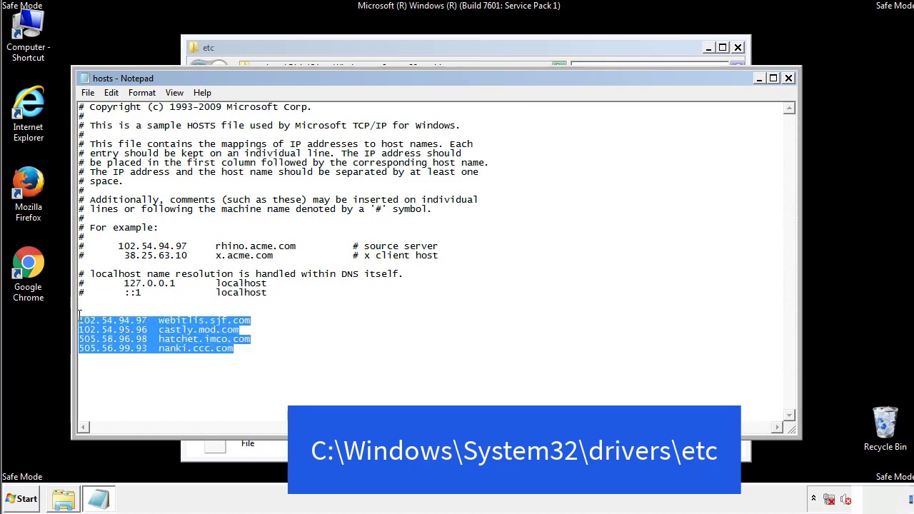
key(Delete)
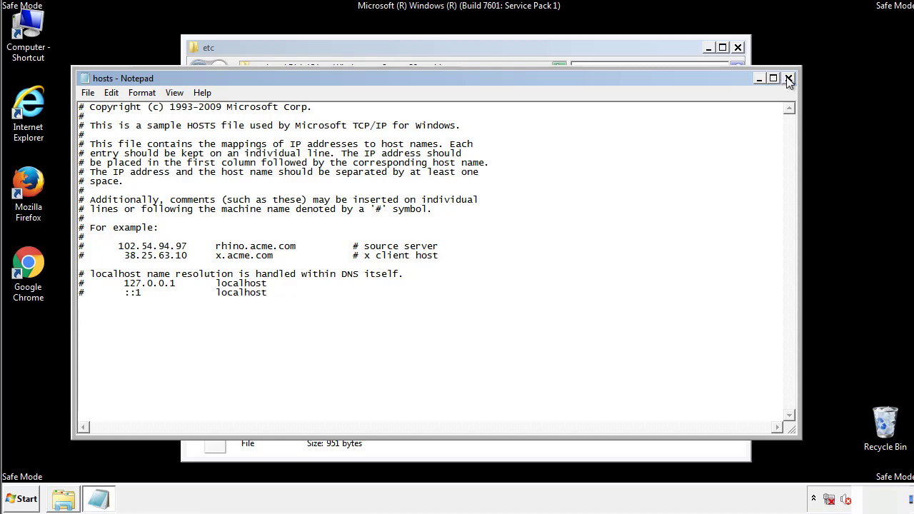
click(789, 78)
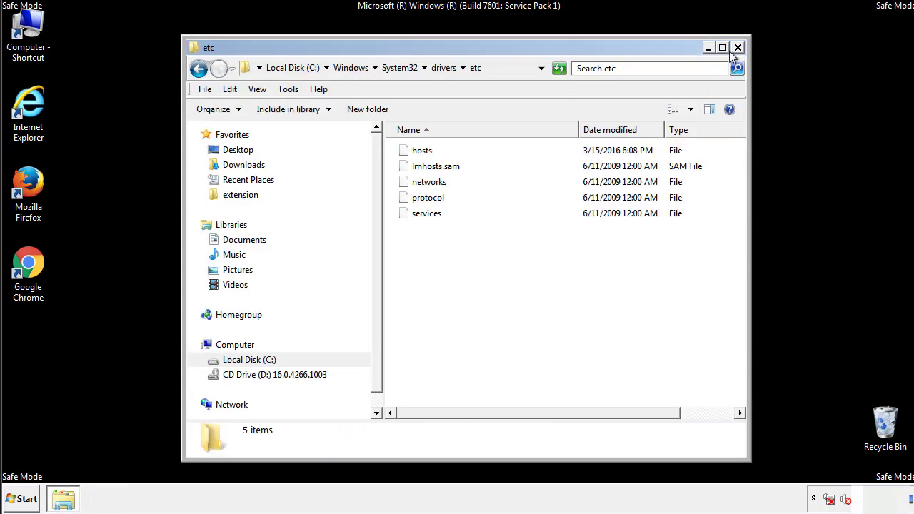
Close the etc window and open the Startup folder from the Start menu.
click(737, 48)
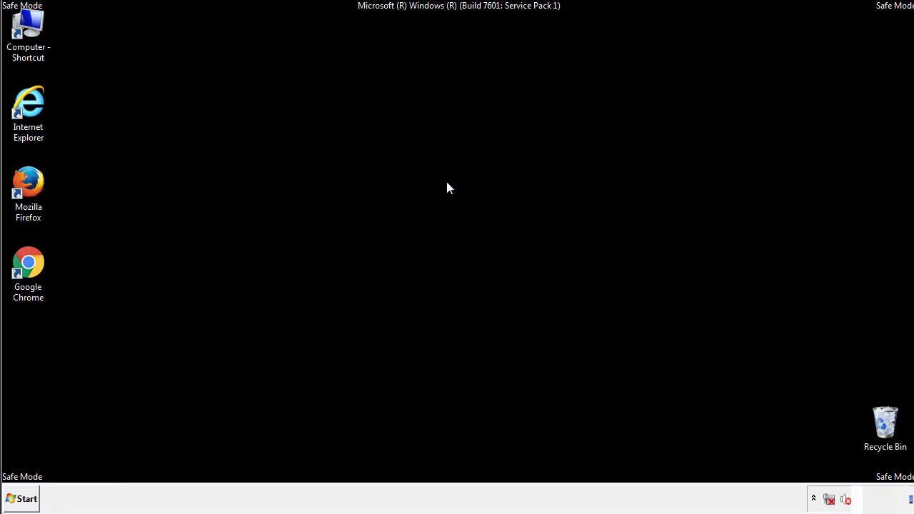
click(21, 498)
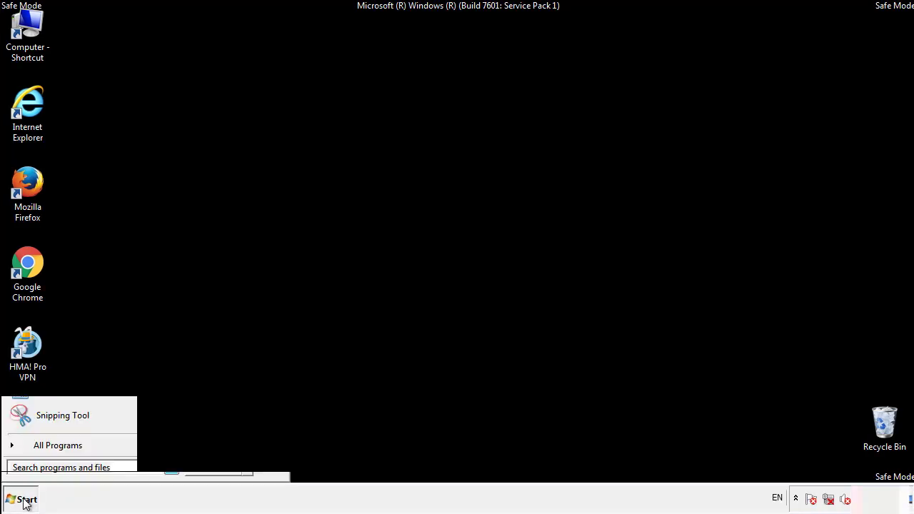
click(58, 445)
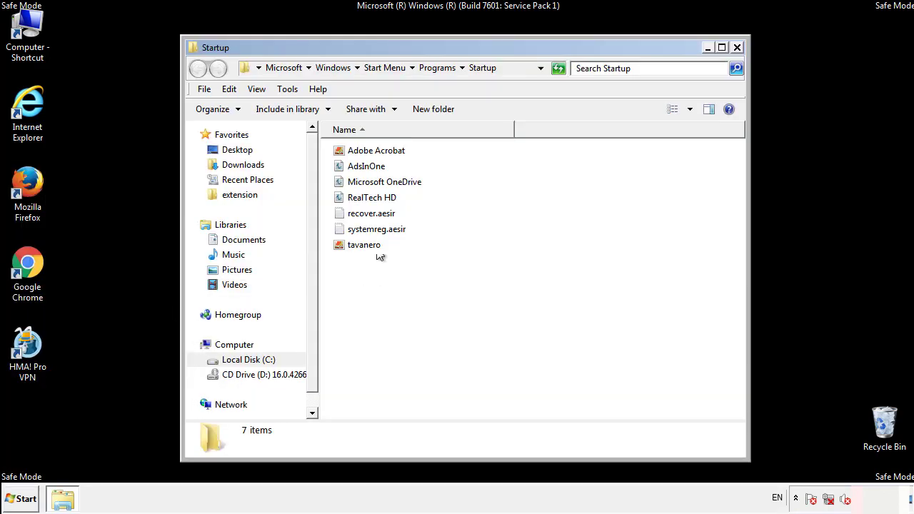
Delete AdsInOne, recover.aesir, systemreg.aesir and tavanero from Startup, then close the folder.
click(366, 166)
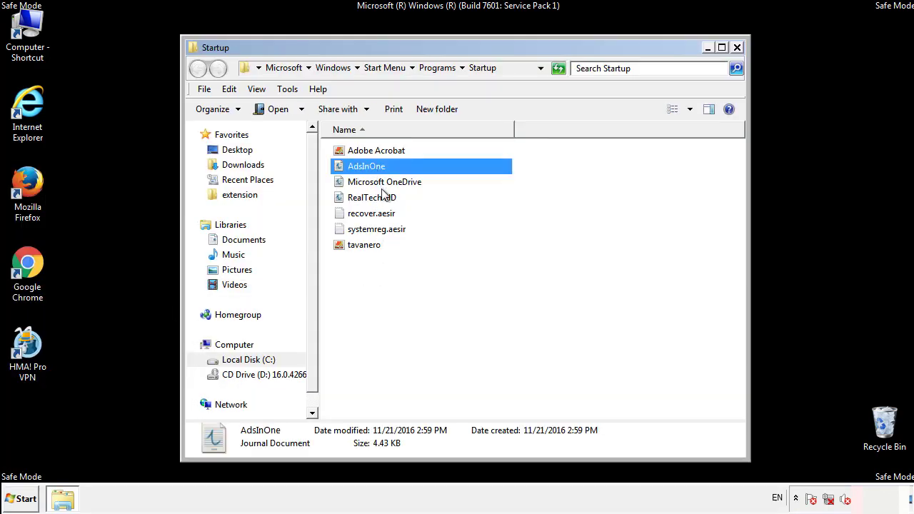
click(376, 228)
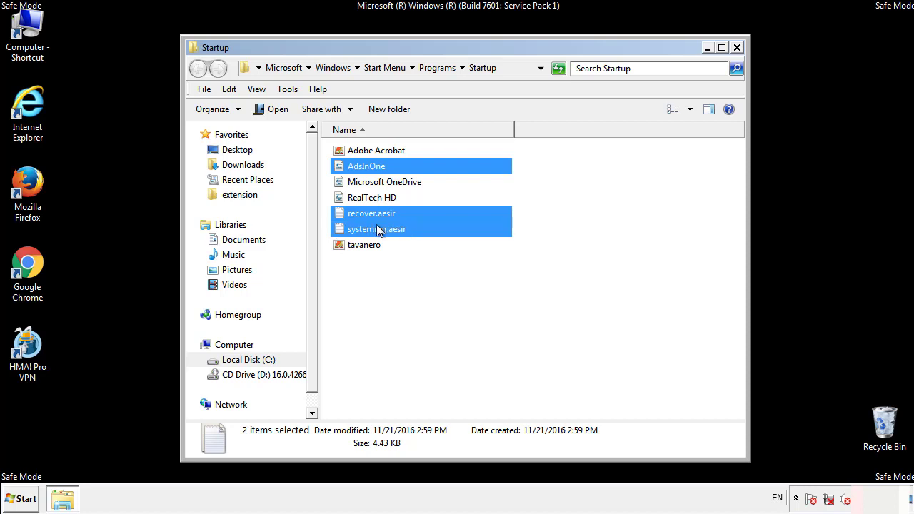
right_click(364, 244)
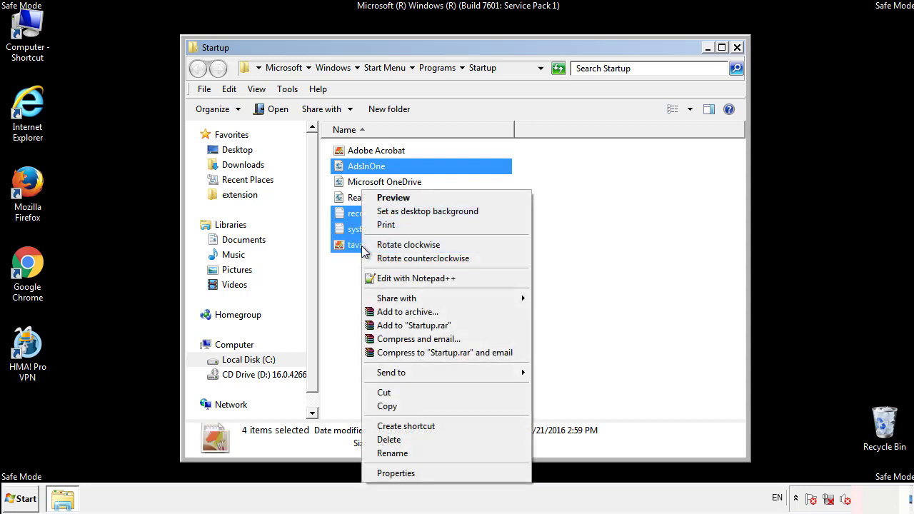
click(389, 439)
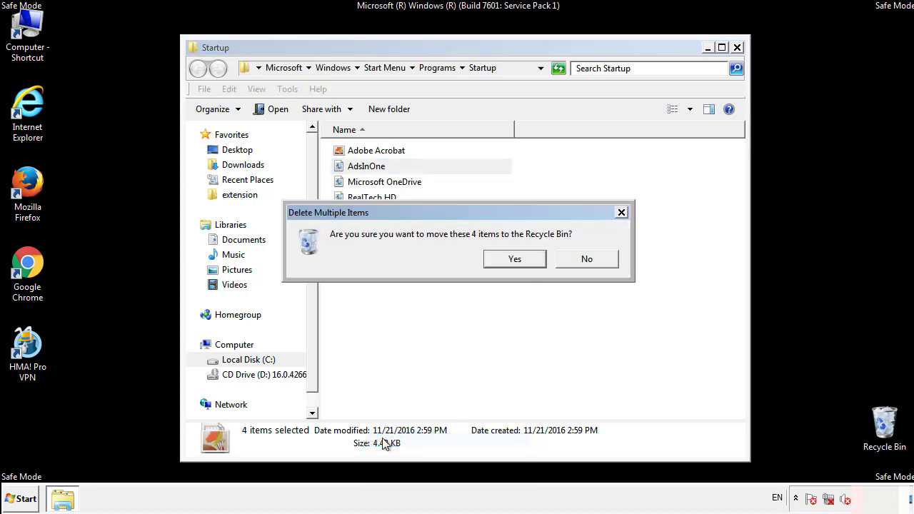
click(514, 258)
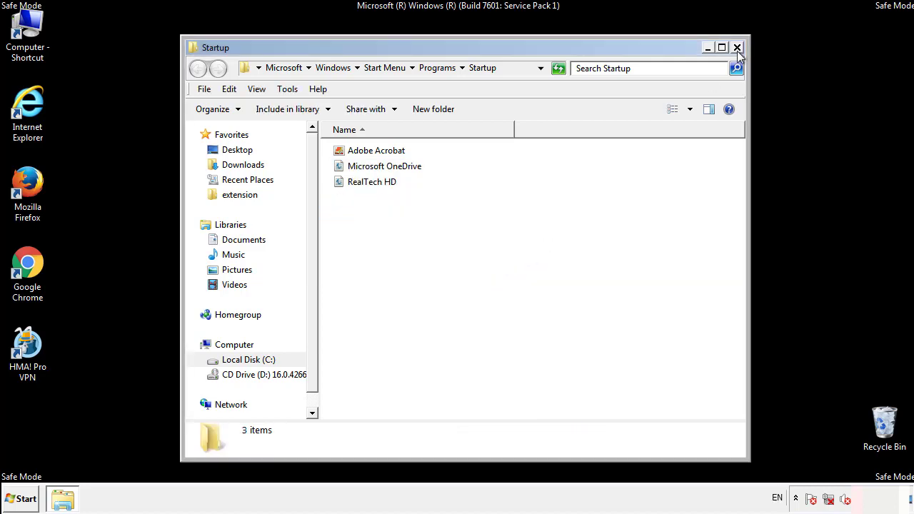
click(737, 48)
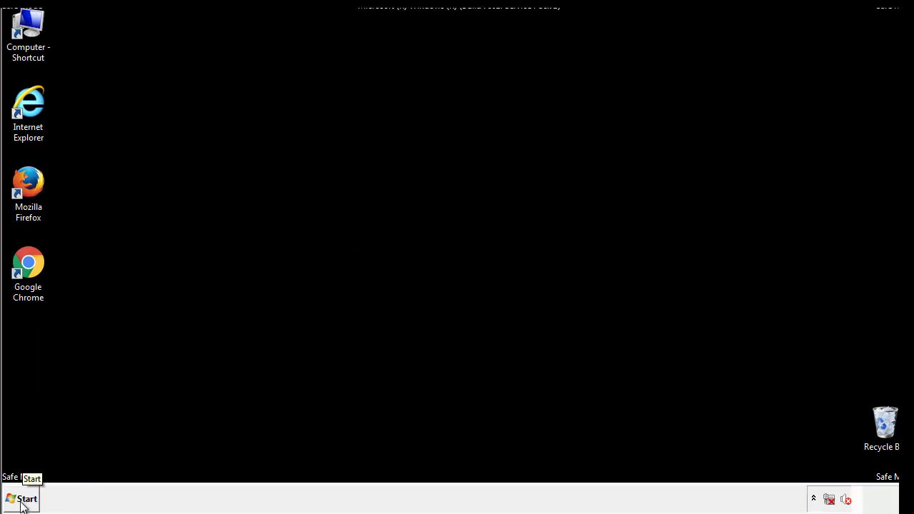
Launch regedit and expand HKLM\SOFTWARE\Microsoft down to Windows\CurrentVersion.
click(21, 498)
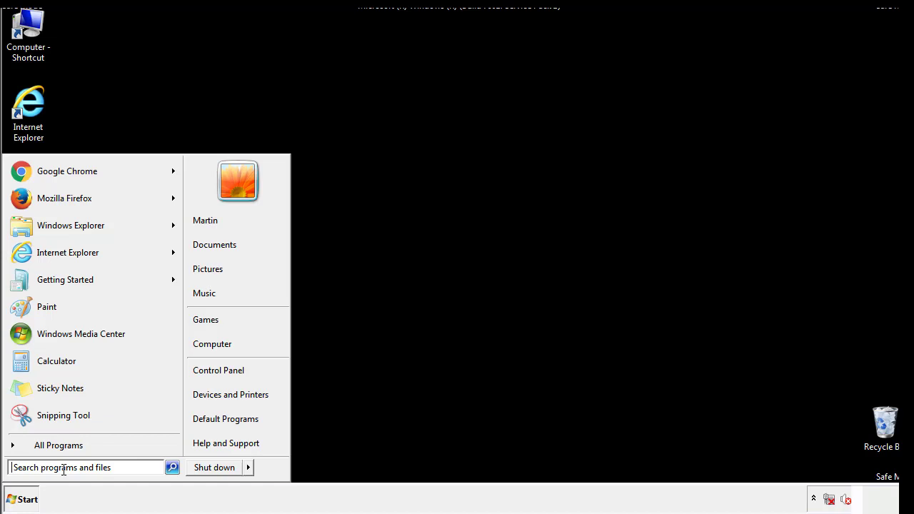
text(reged)
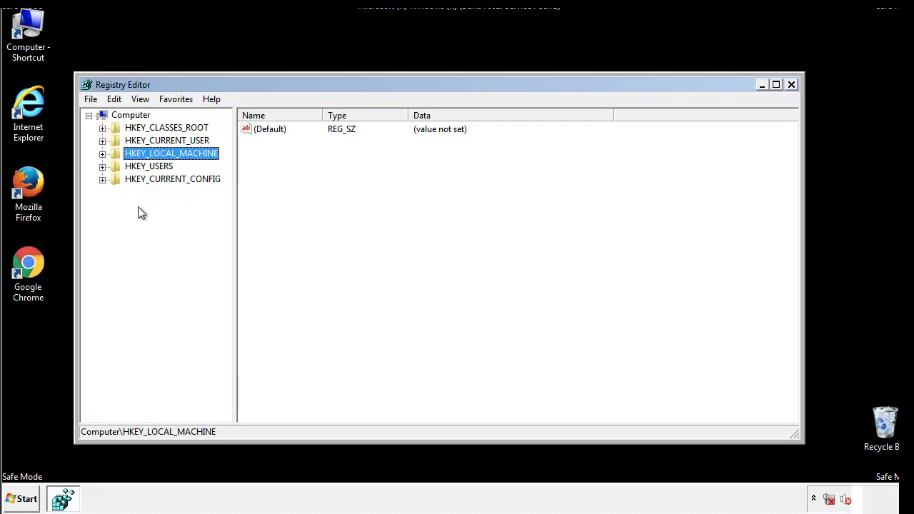
click(103, 153)
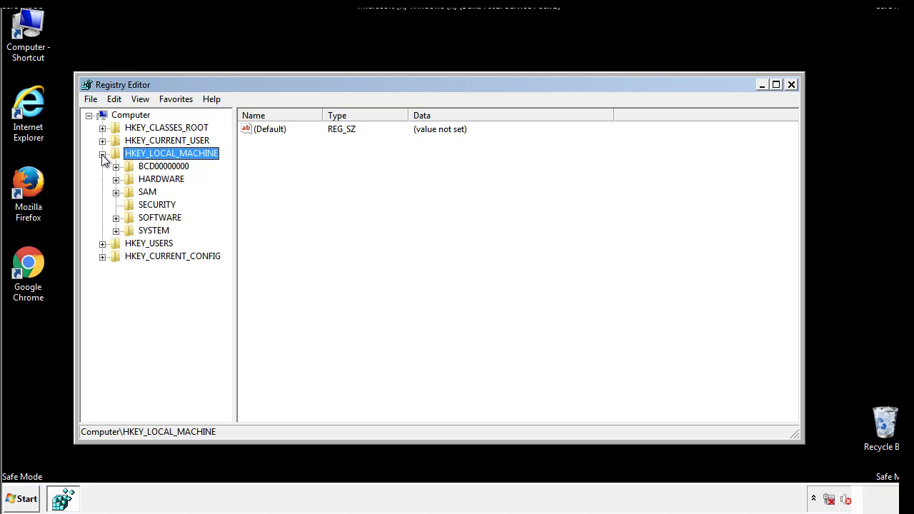
mouse_move(117, 222)
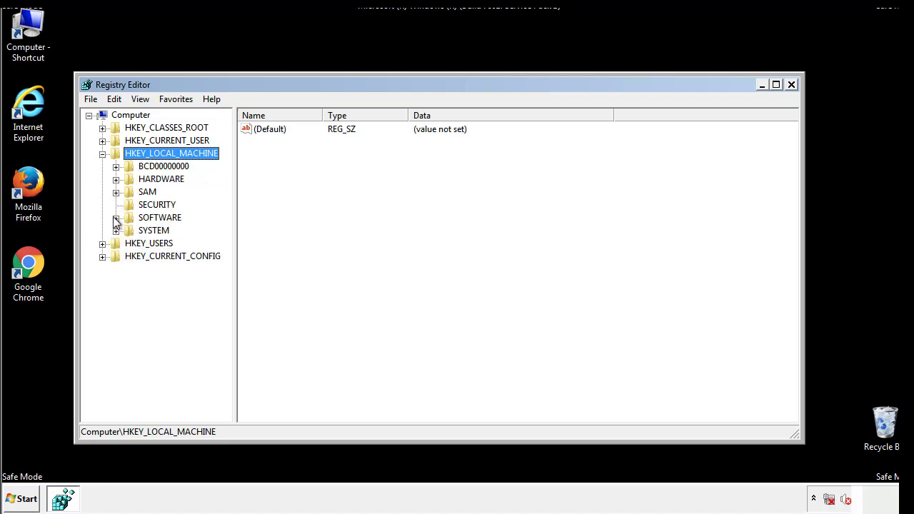
click(117, 218)
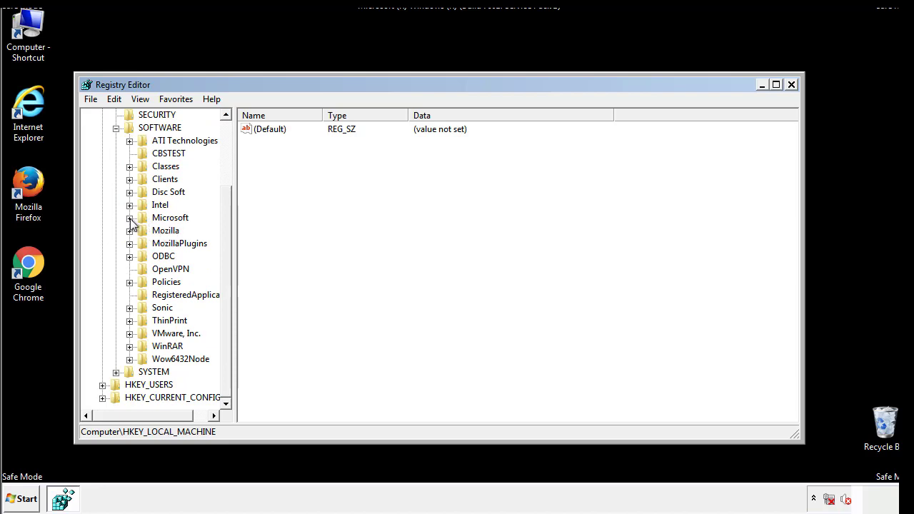
click(129, 218)
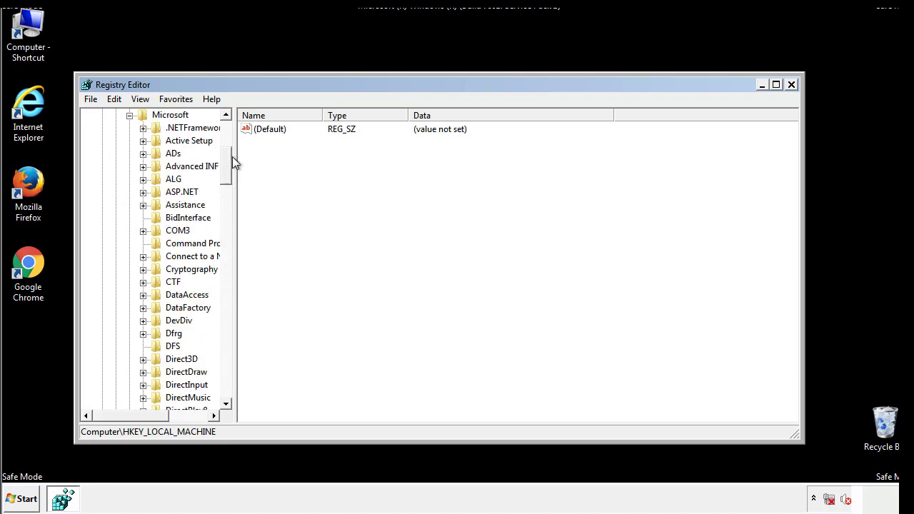
scroll(down, 3)
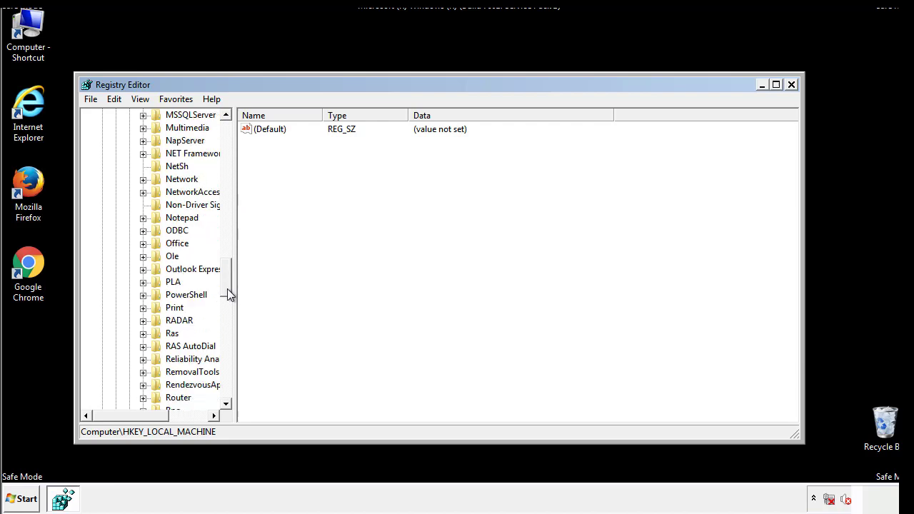
scroll(down, 3)
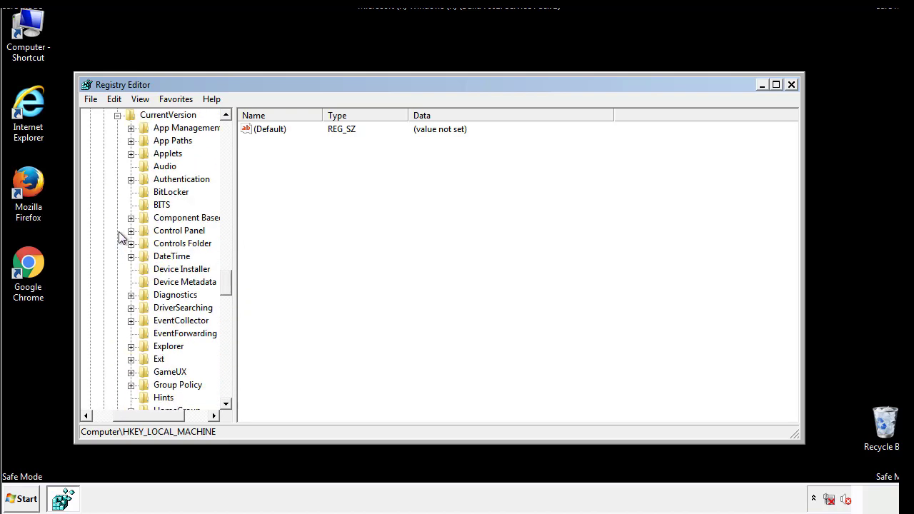
scroll(down, 3)
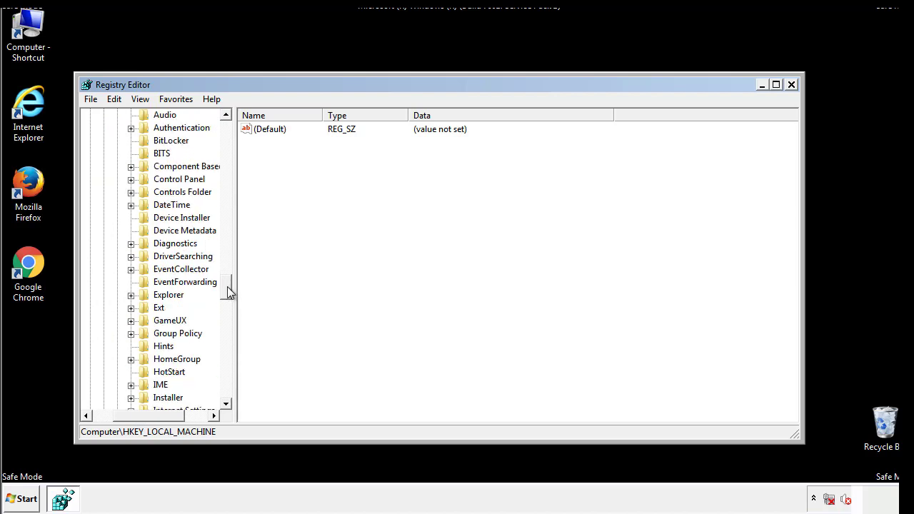
scroll(down, 3)
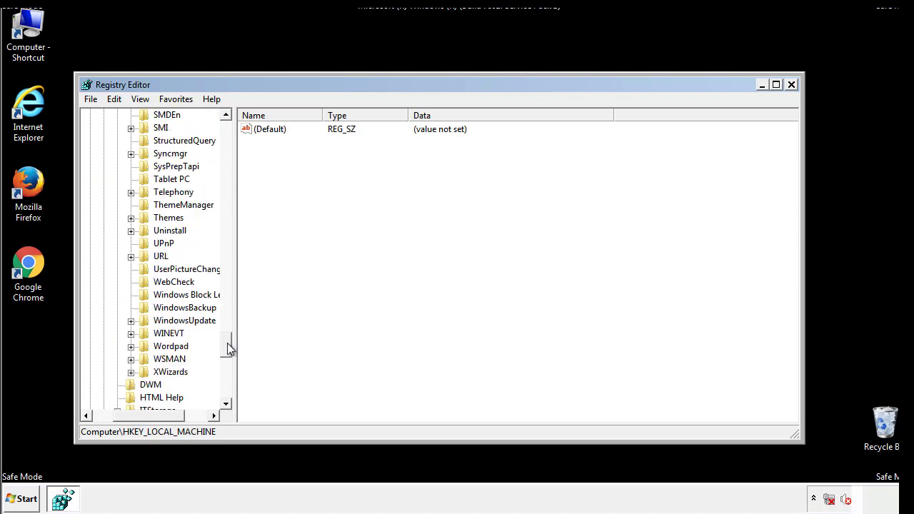
Delete the tappi.loc value from HKLM\...\CurrentVersion\Run, keeping VMware User Process.
scroll(up, 3)
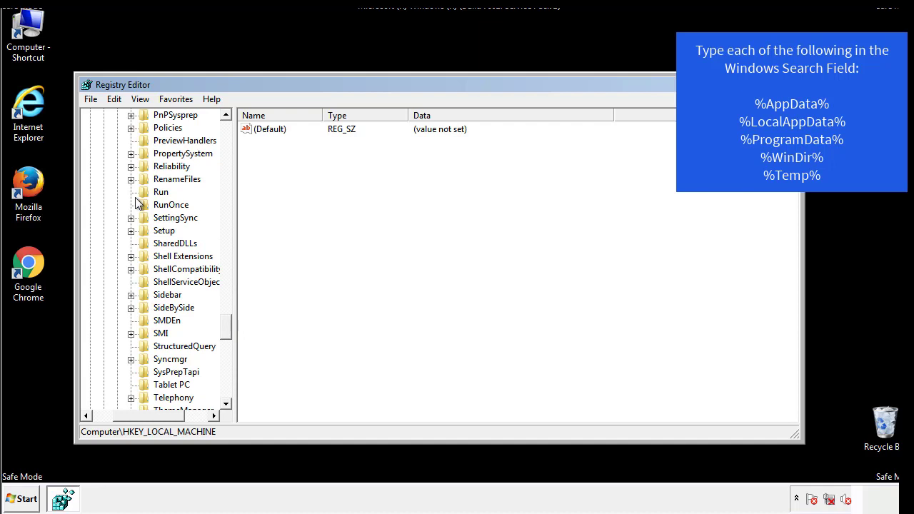
click(160, 191)
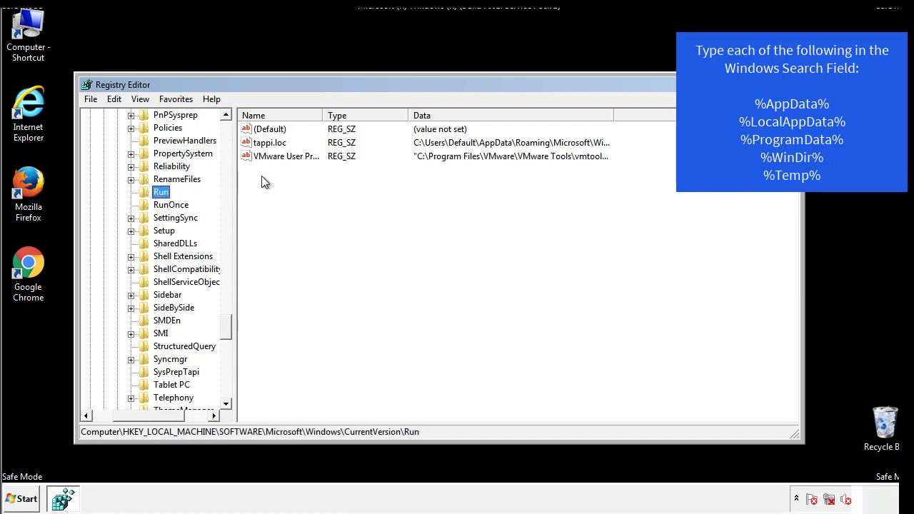
mouse_move(589, 157)
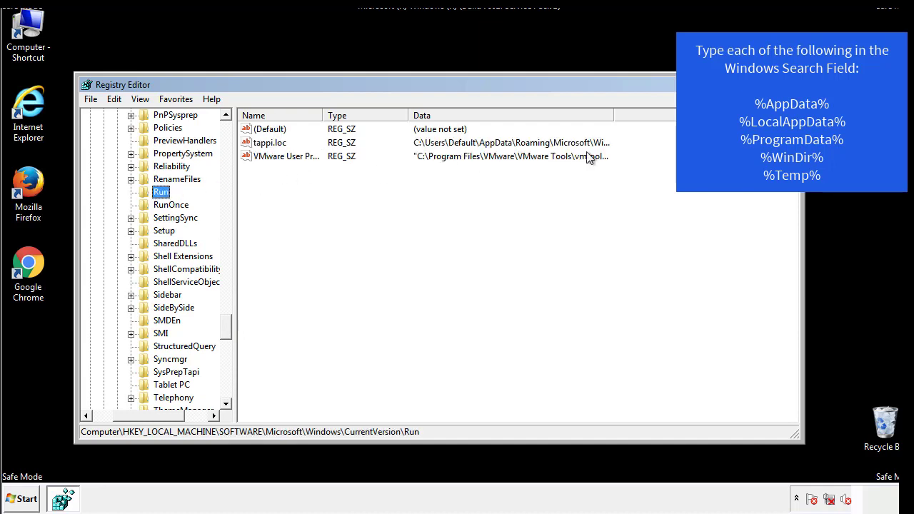
click(269, 142)
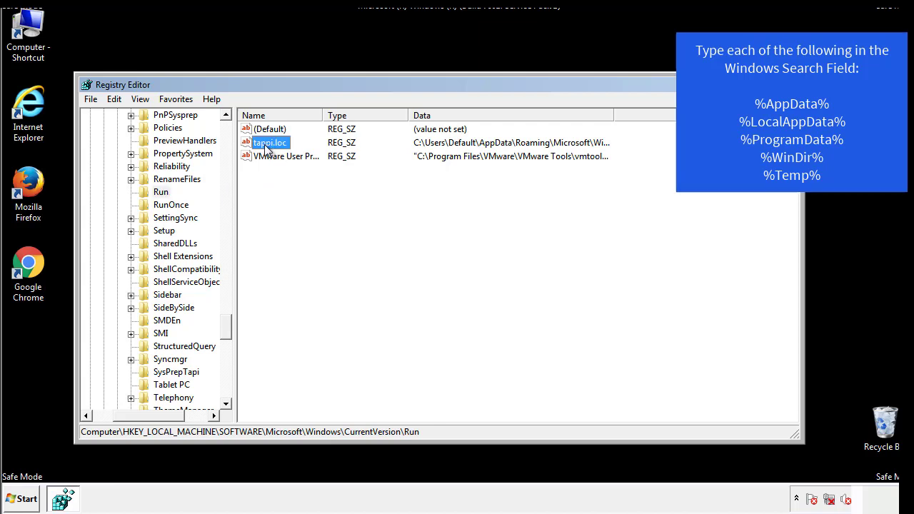
key(Delete)
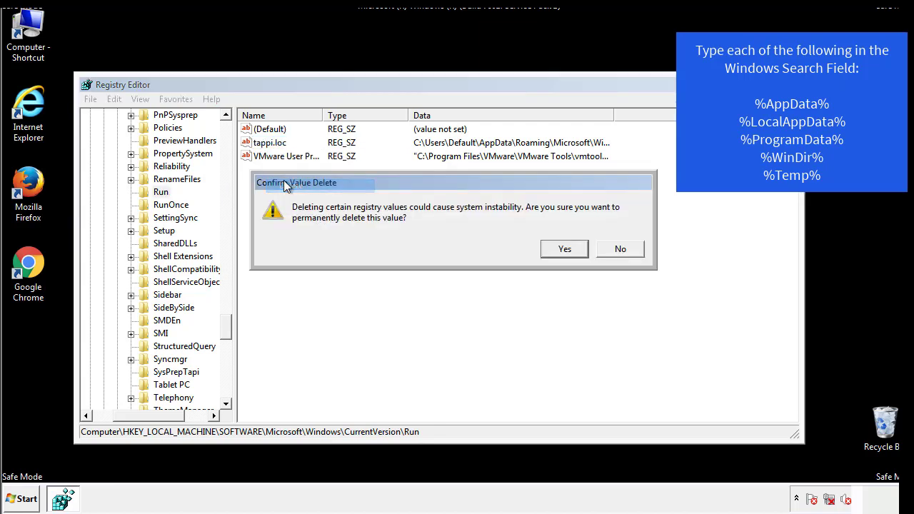
click(563, 248)
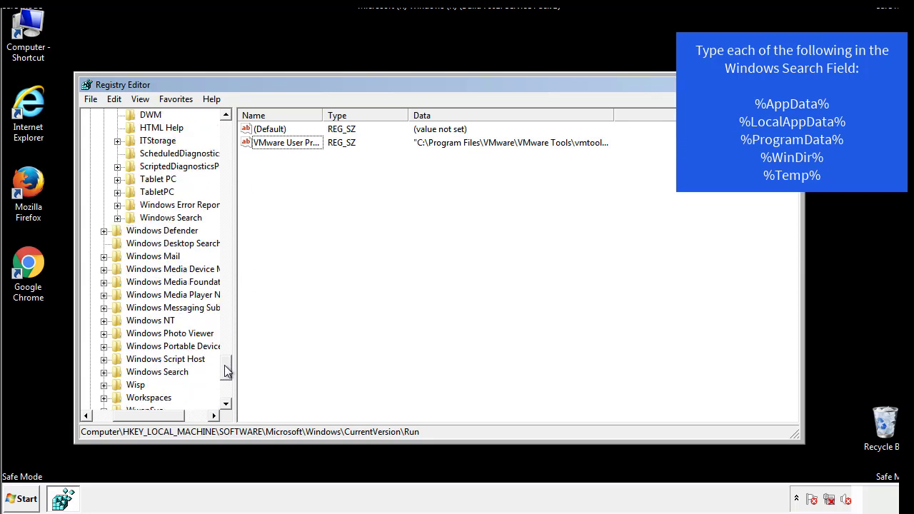
scroll(down, 3)
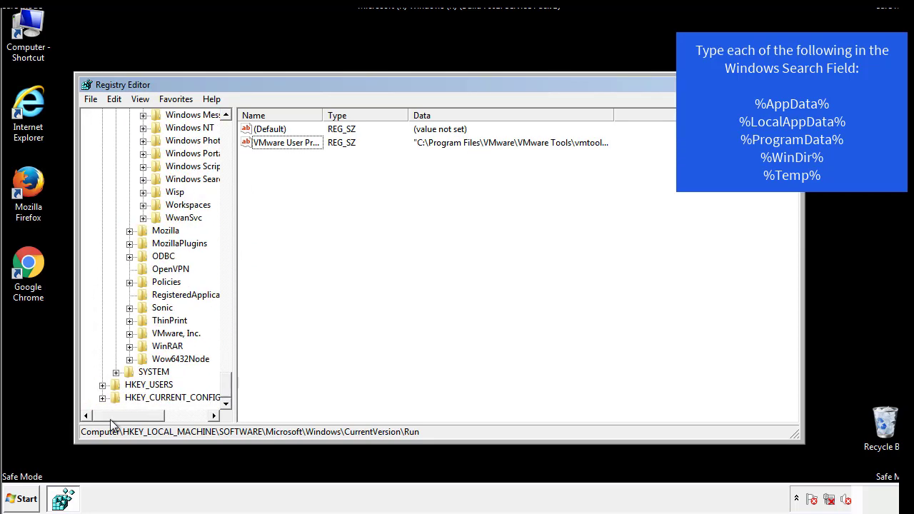
scroll(up, 3)
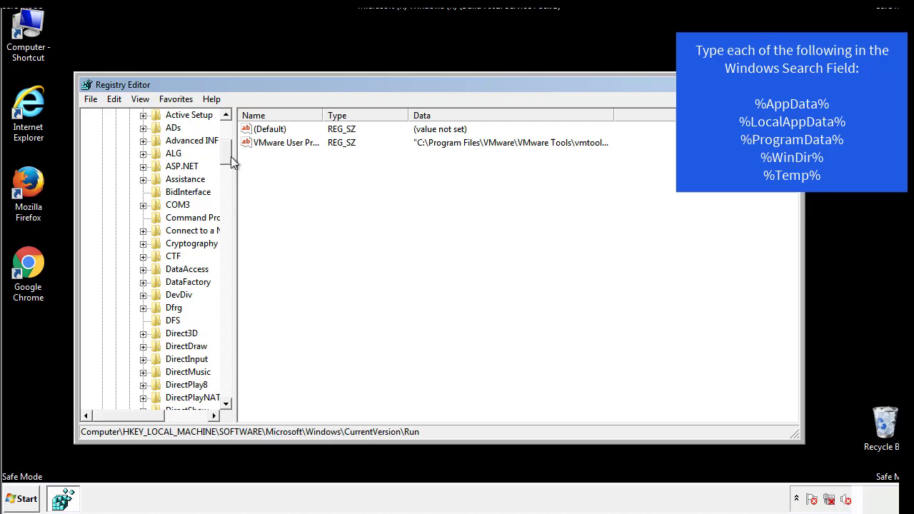
Collapse HKLM and open HKCU\Software\Microsoft\Windows\CurrentVersion\Run, showing DAEMON Tools.
click(103, 152)
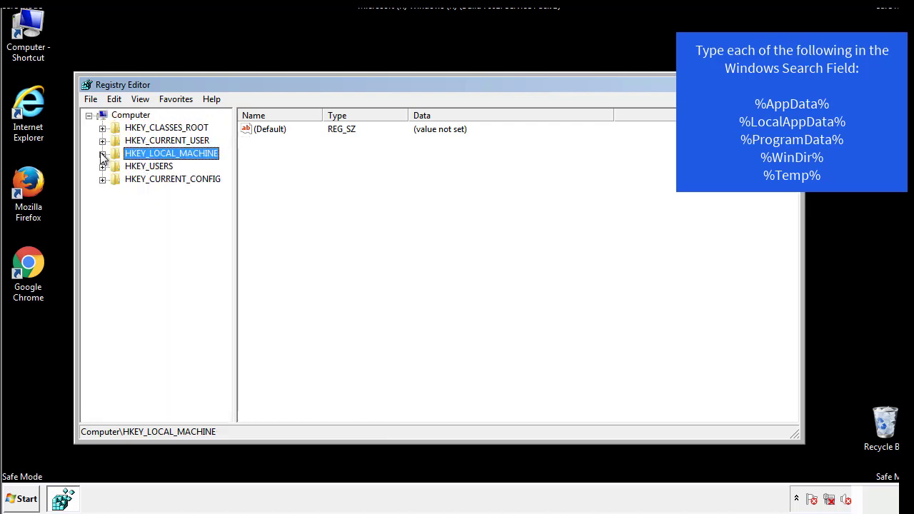
click(103, 140)
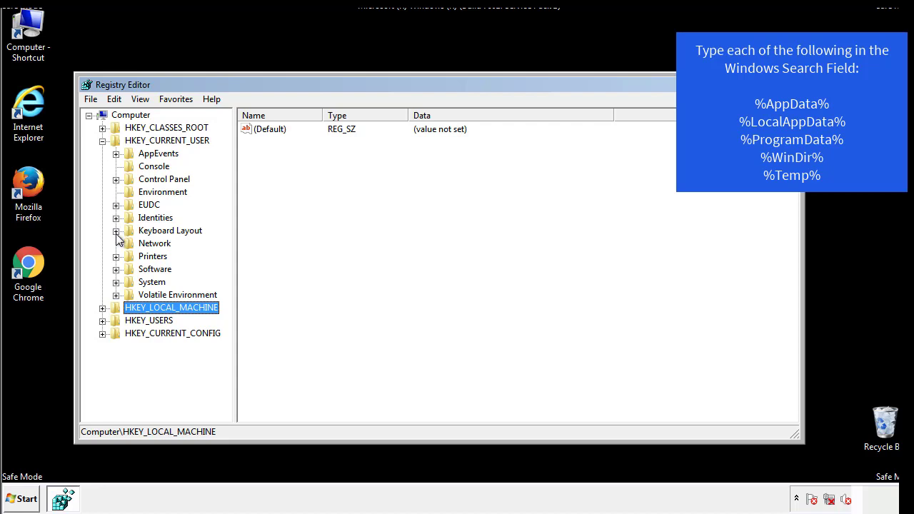
click(116, 269)
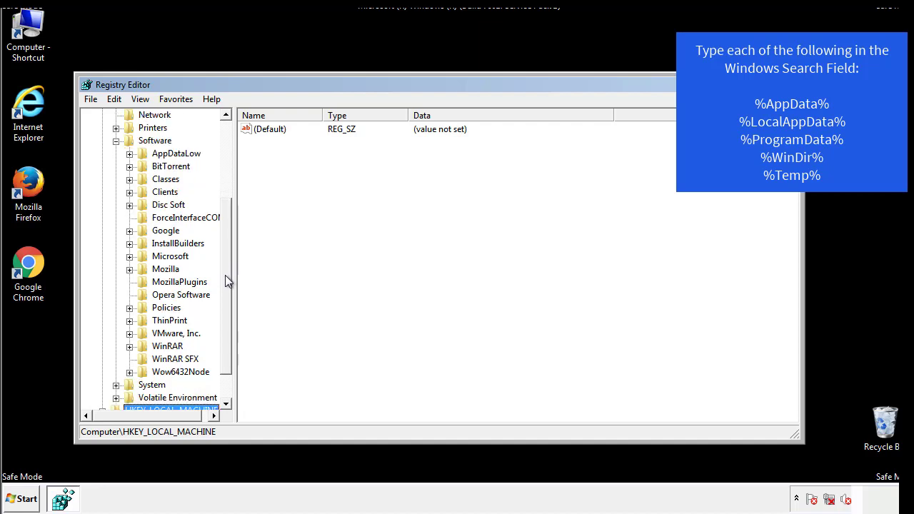
mouse_move(145, 288)
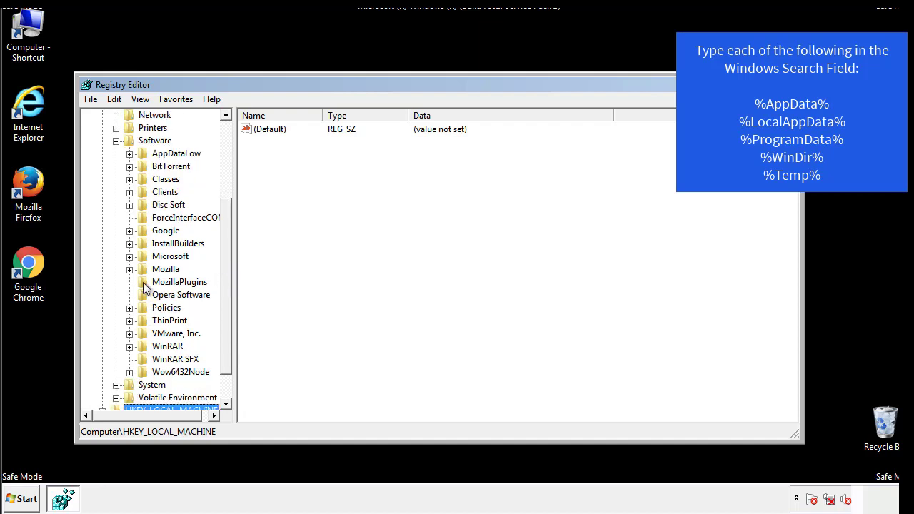
mouse_move(143, 195)
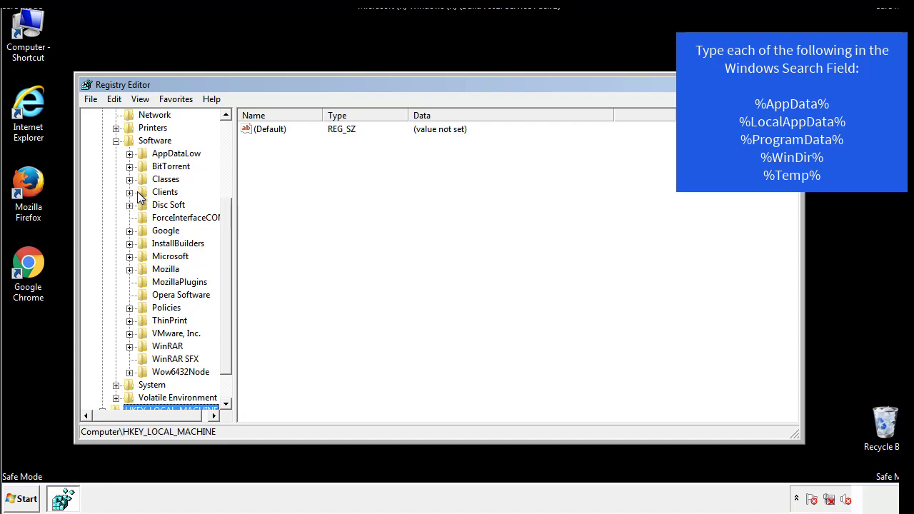
click(130, 256)
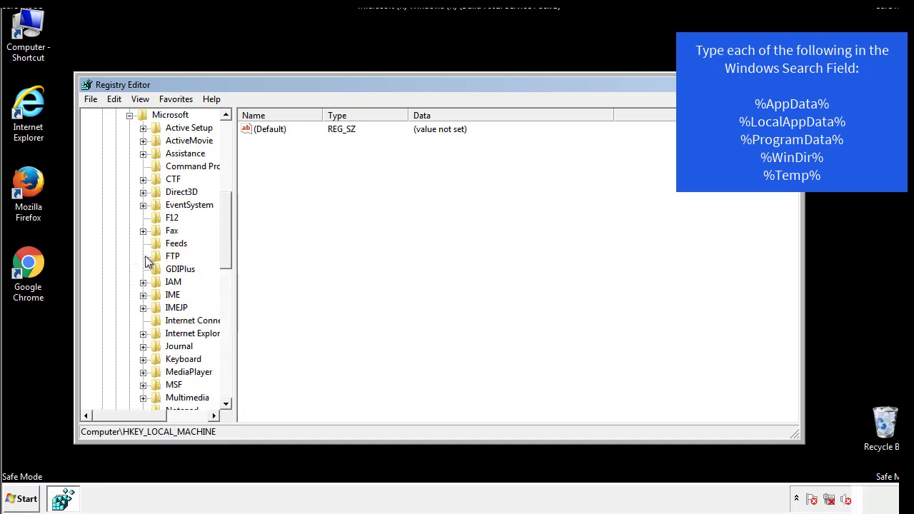
scroll(down, 3)
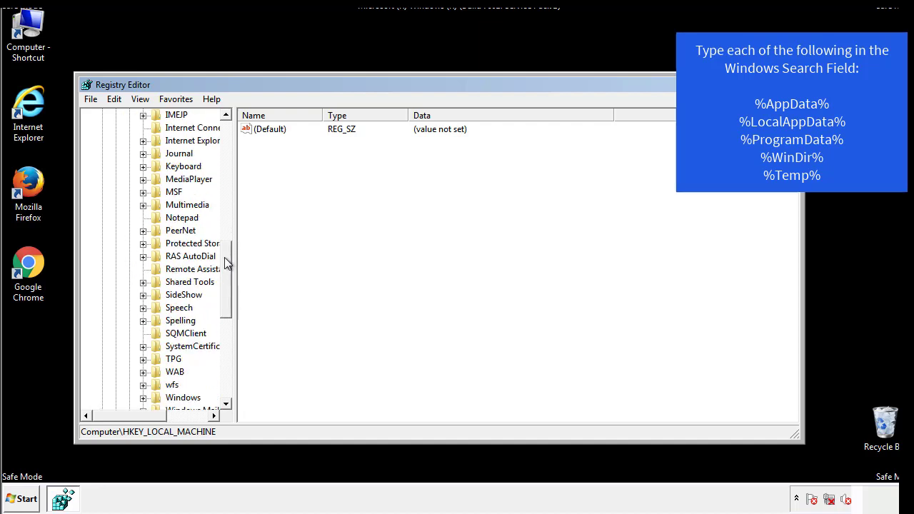
scroll(down, 3)
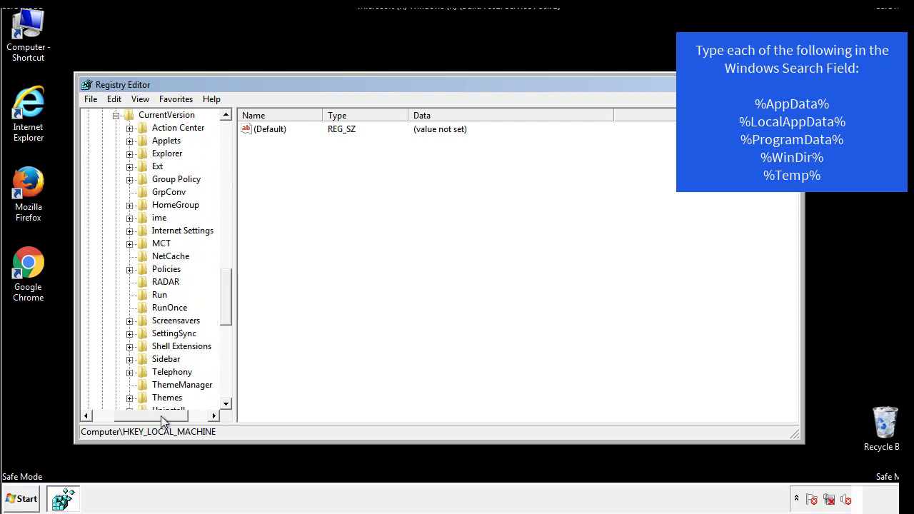
click(159, 294)
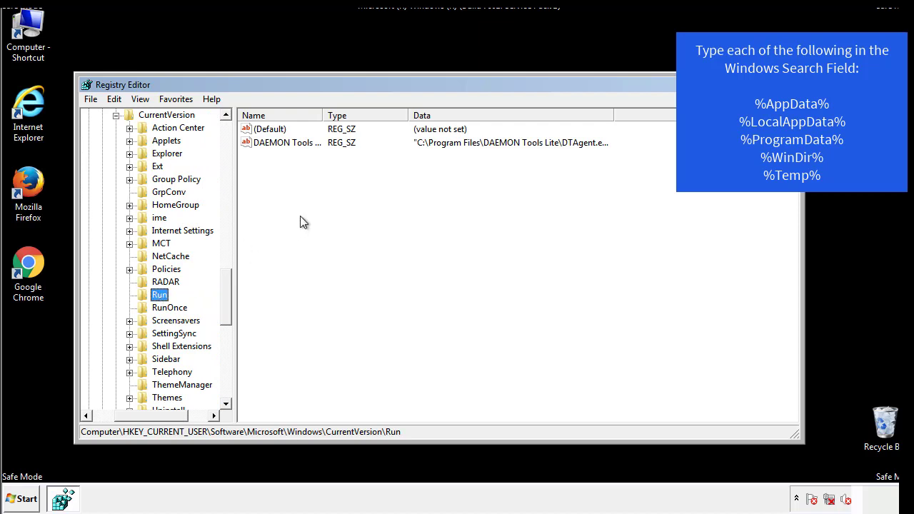
mouse_move(298, 156)
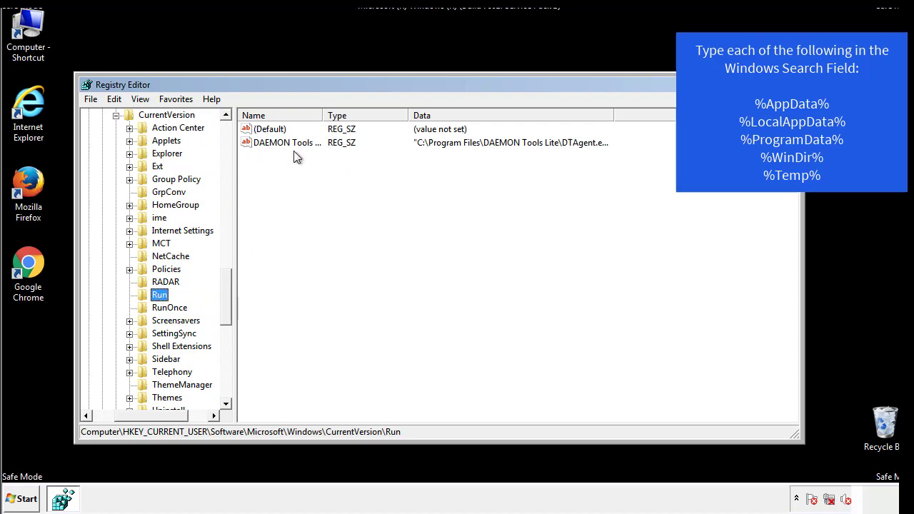
mouse_move(392, 167)
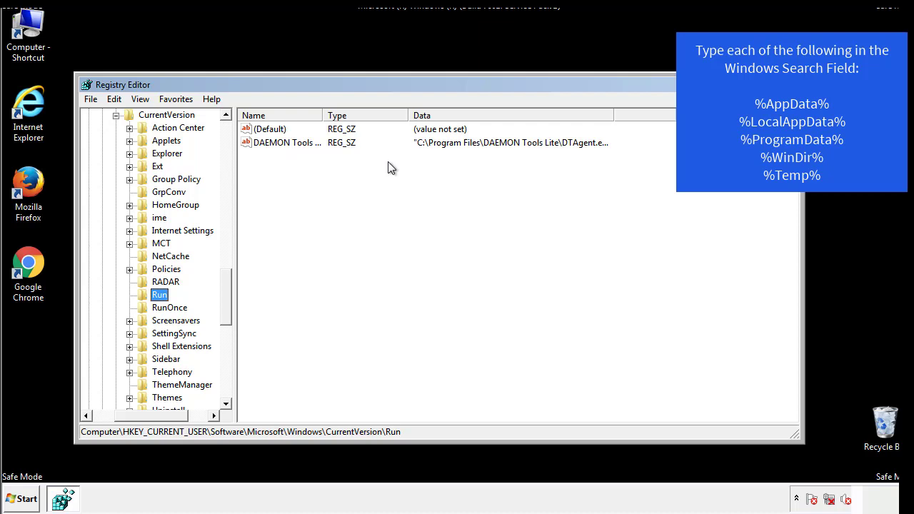
click(270, 128)
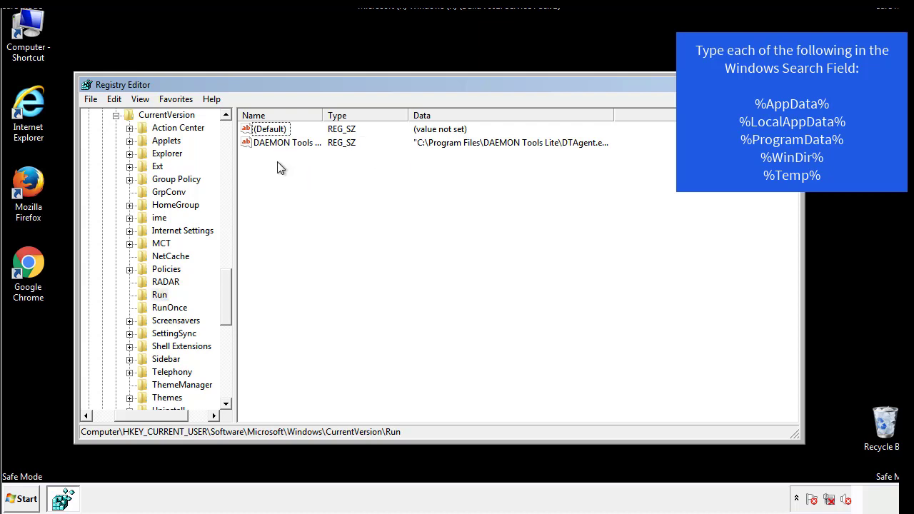
mouse_move(331, 168)
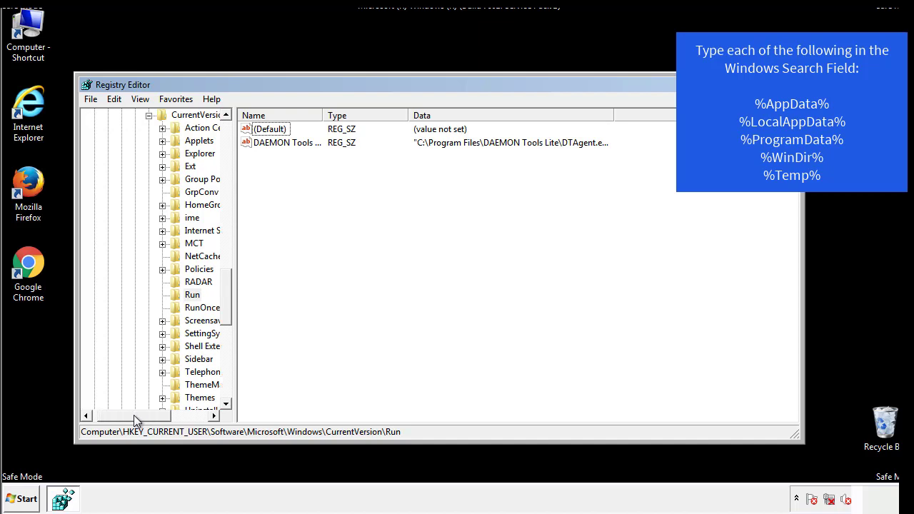
Search the registry for %temp% with Edit > Find, reaching VolumeCaches\Temporary Files.
scroll(up, 3)
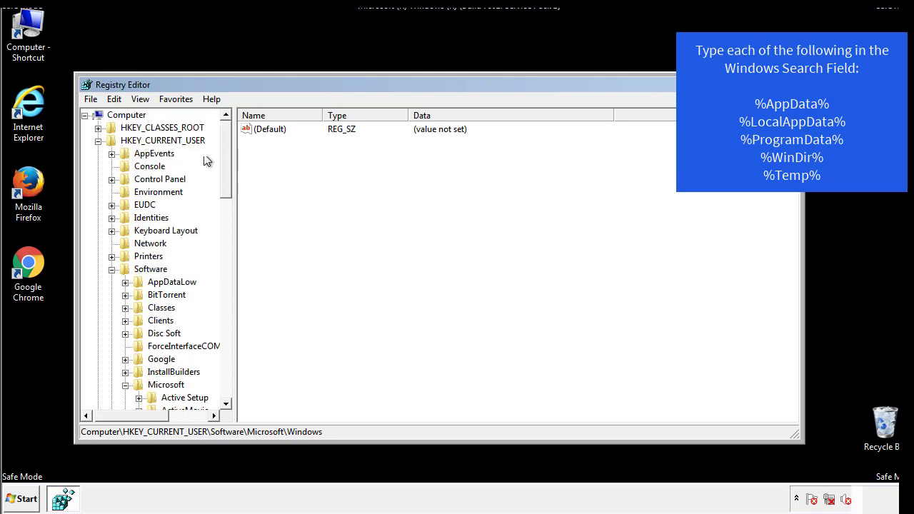
click(114, 99)
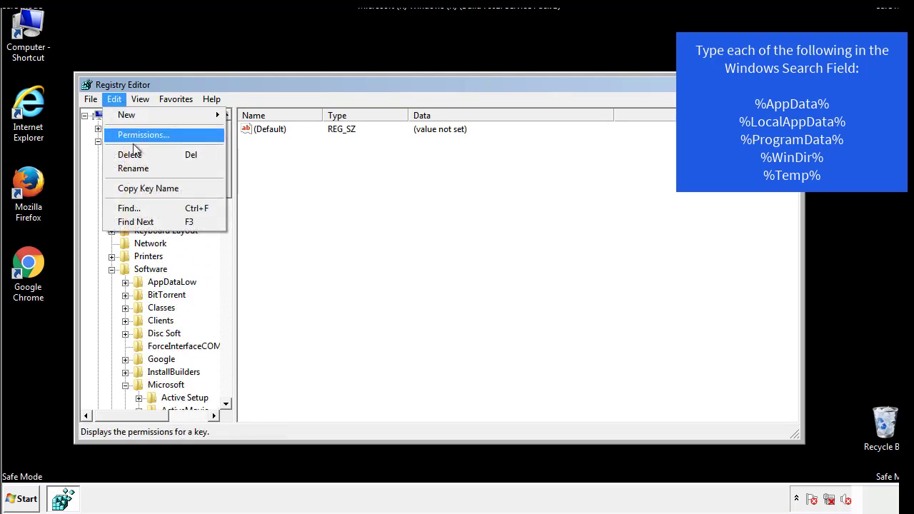
click(129, 207)
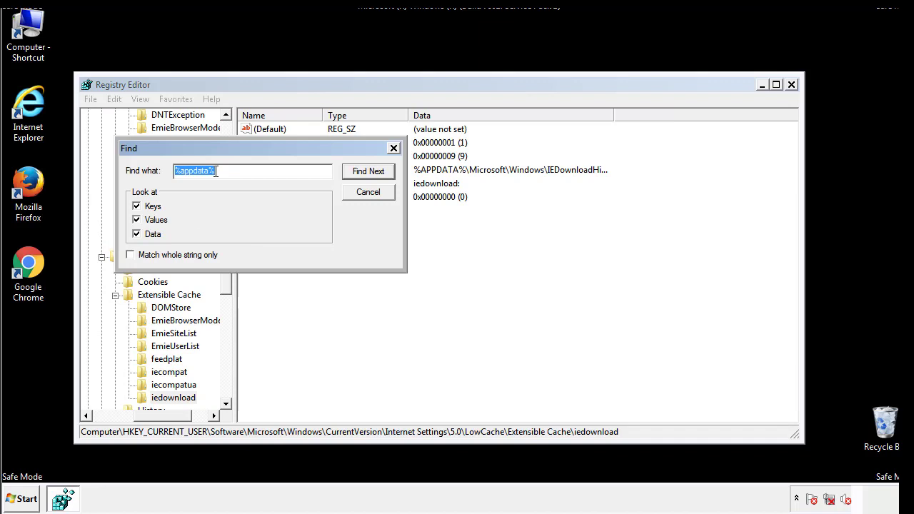
text(%4)
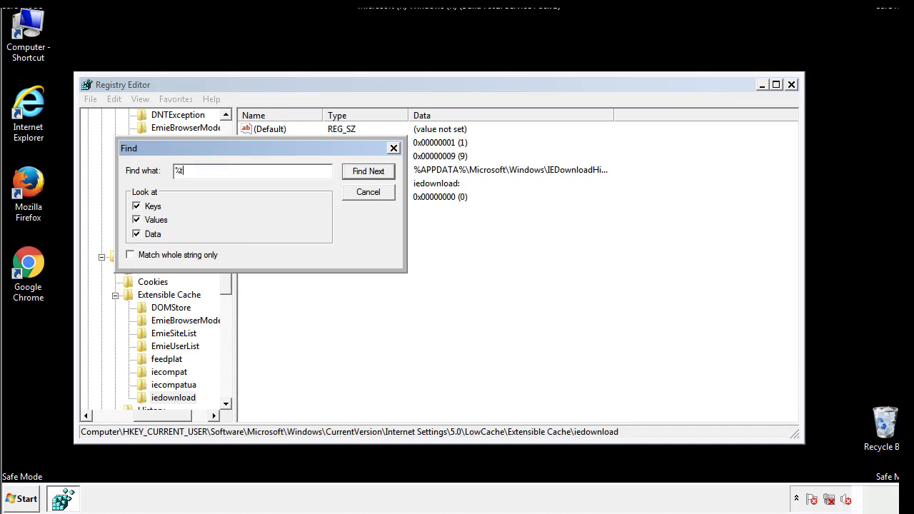
text(temp%)
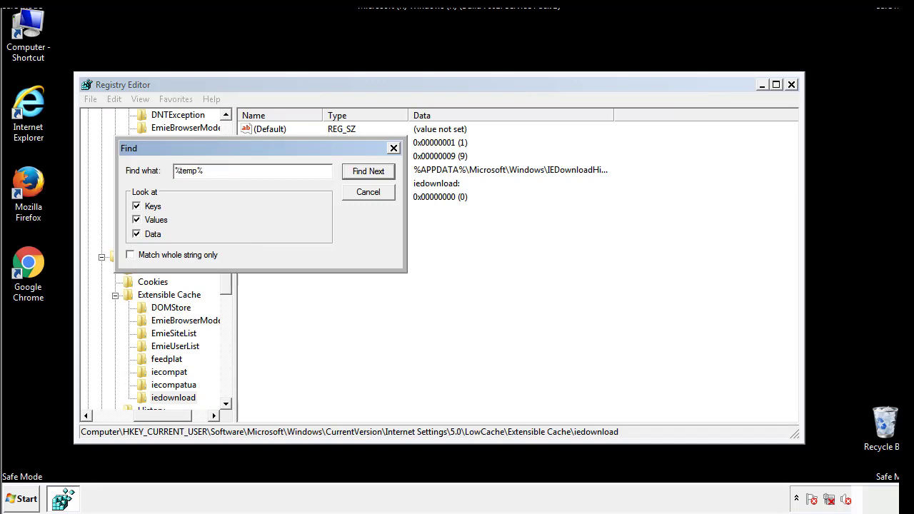
click(368, 171)
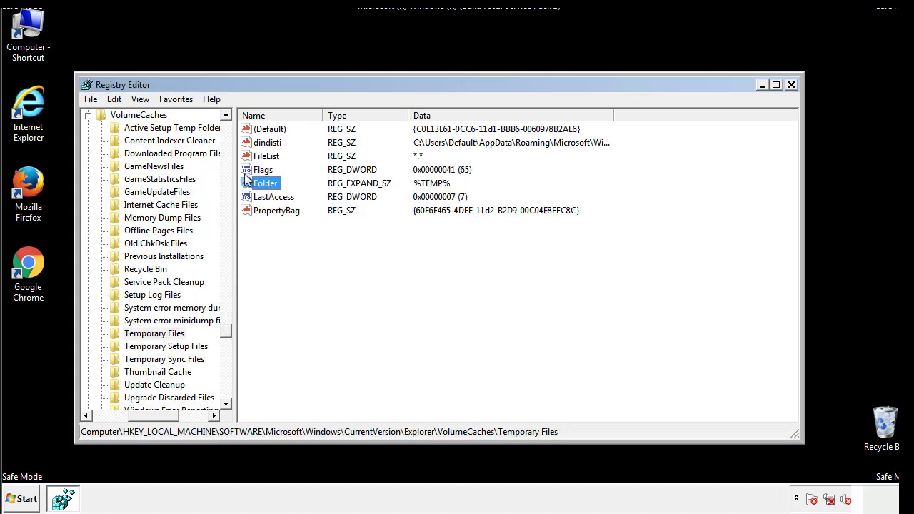
Delete every Temporary Files value except (Default) and close Registry Editor.
click(298, 236)
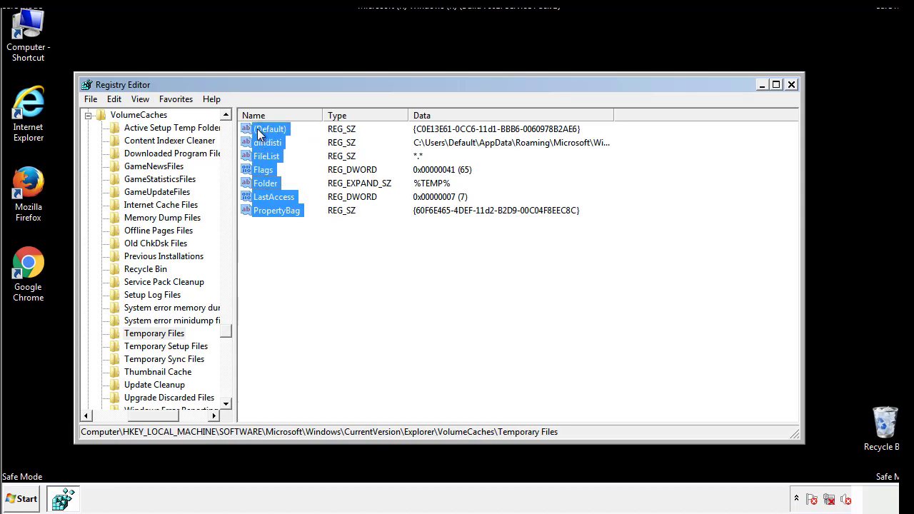
right_click(269, 128)
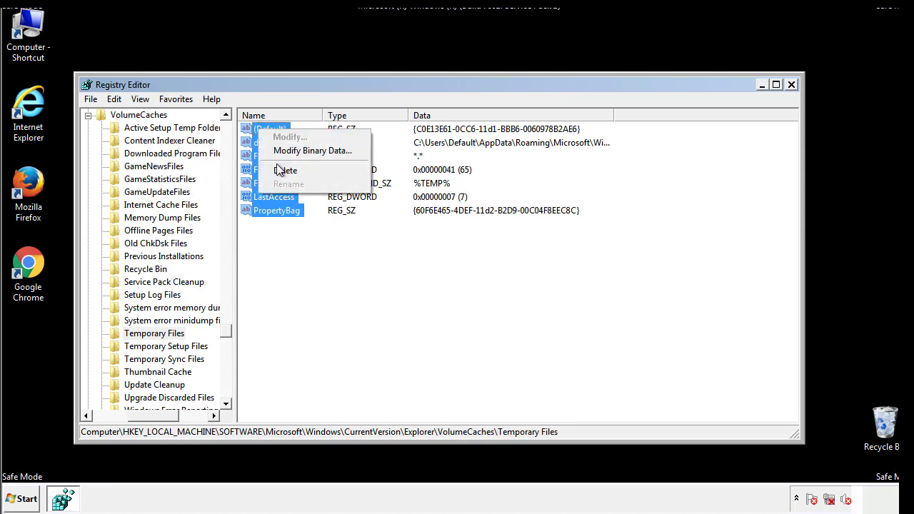
click(285, 170)
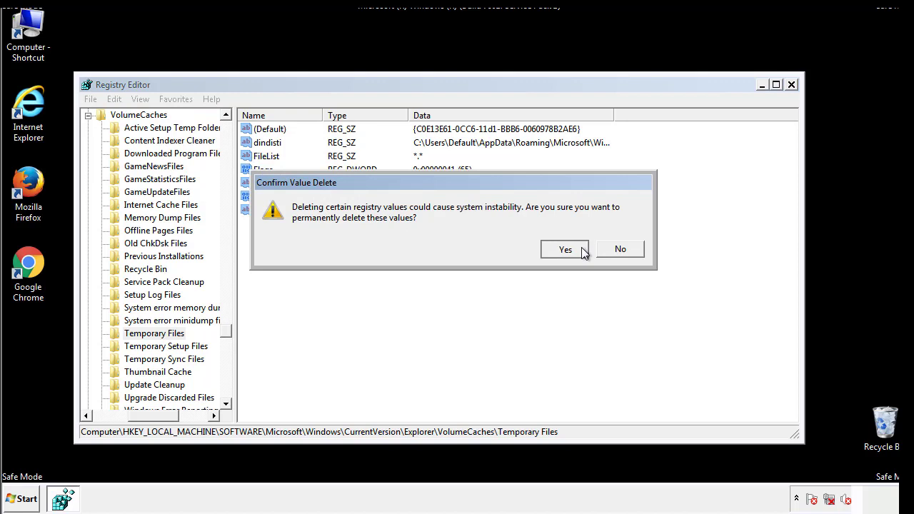
click(565, 250)
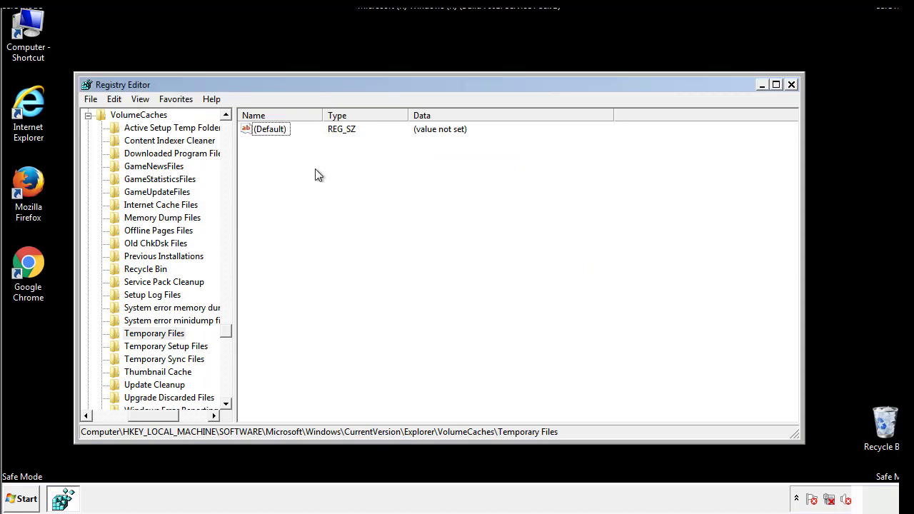
mouse_move(791, 86)
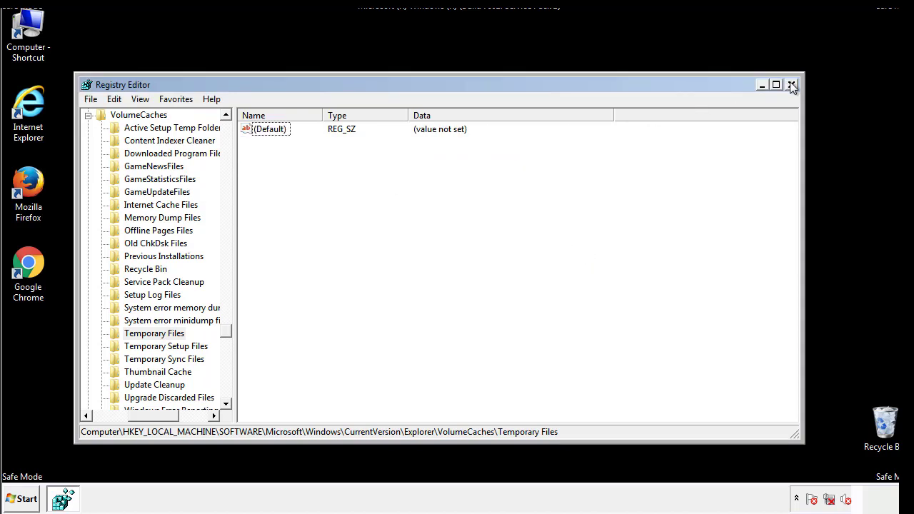
click(791, 85)
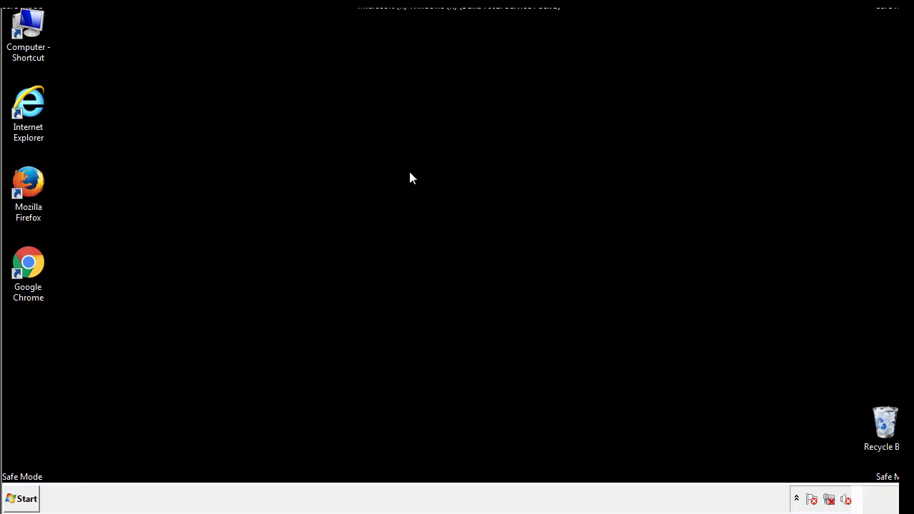
mouse_move(37, 358)
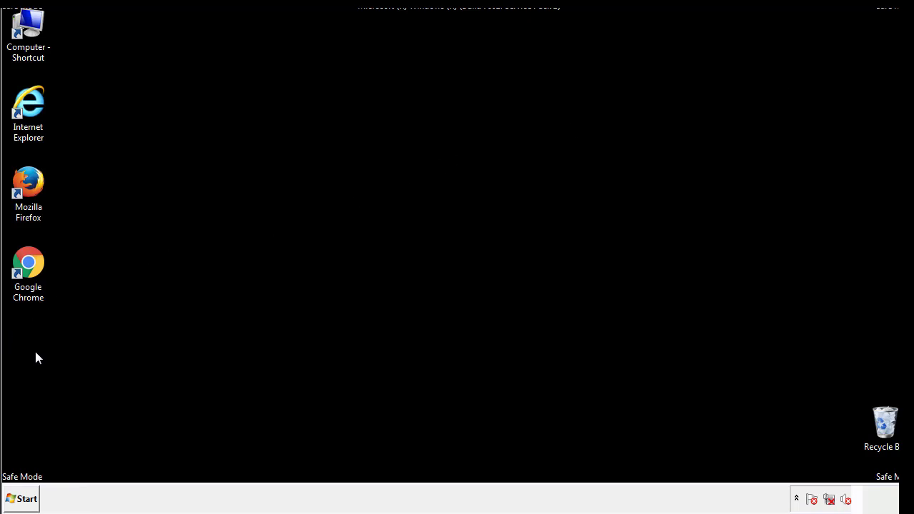
Search the Start menu for msconfig to launch System Configuration.
click(21, 499)
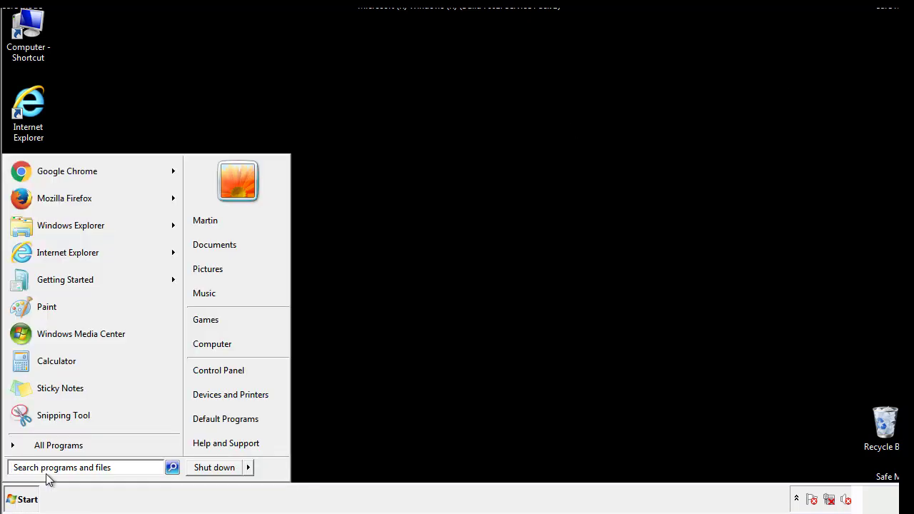
text(mscon)
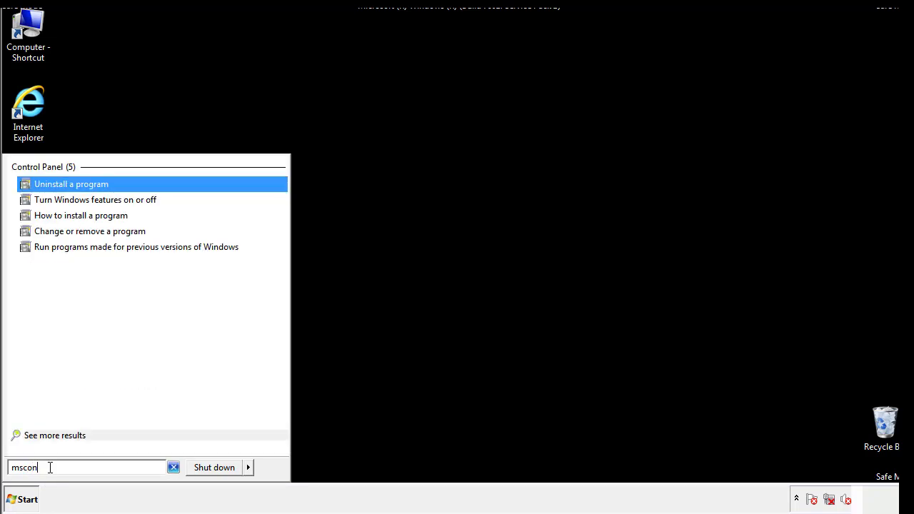
text(fig)
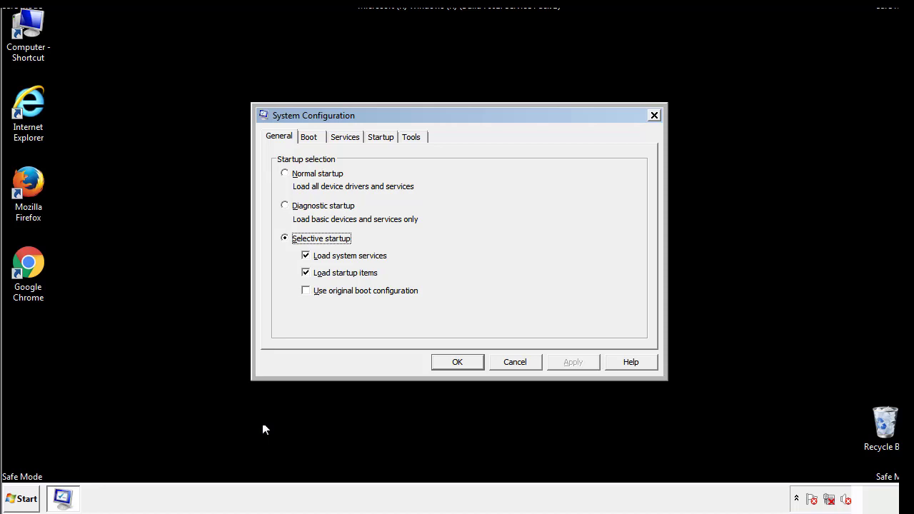
Uncheck Safe boot on the Boot tab, apply with OK, and choose Restart.
click(309, 136)
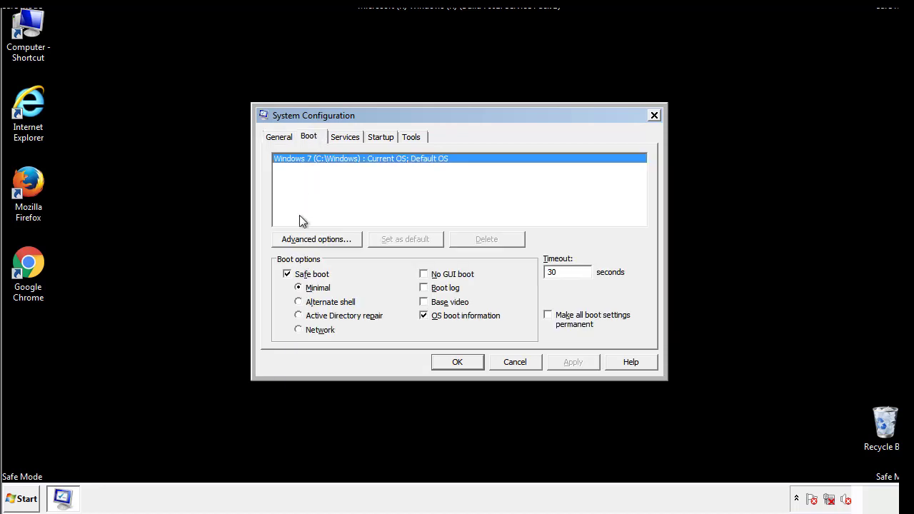
click(287, 274)
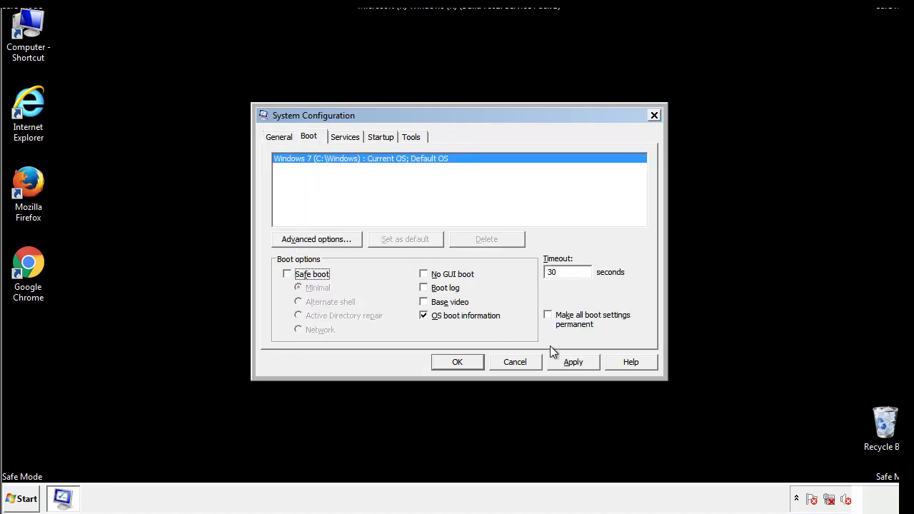
click(457, 362)
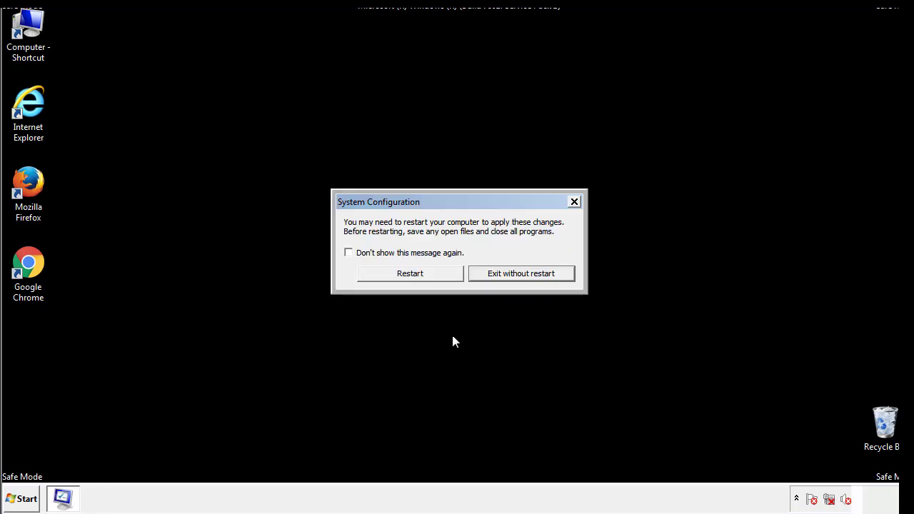
click(410, 273)
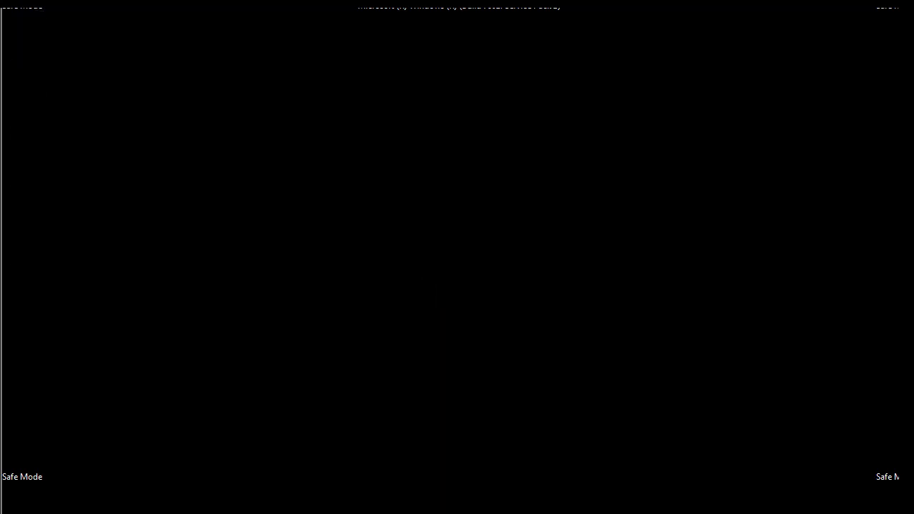